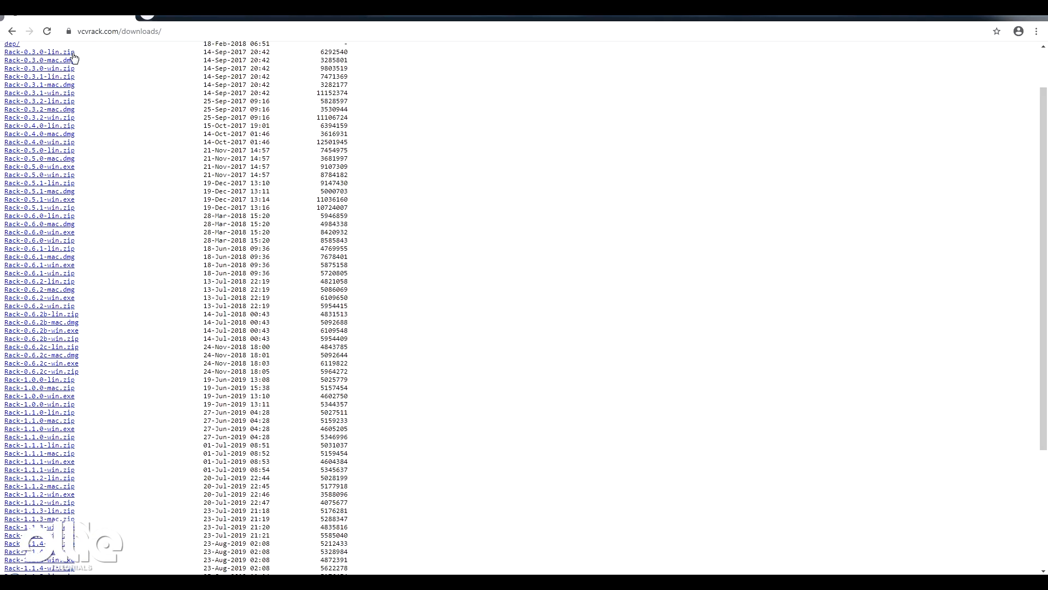
mouse_move(134, 41)
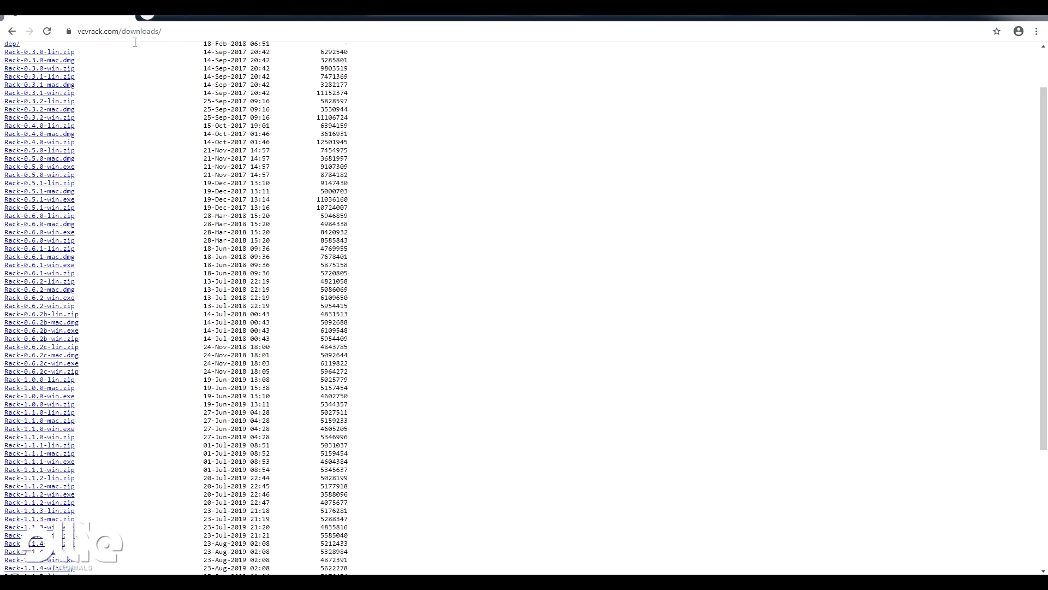
mouse_move(40, 371)
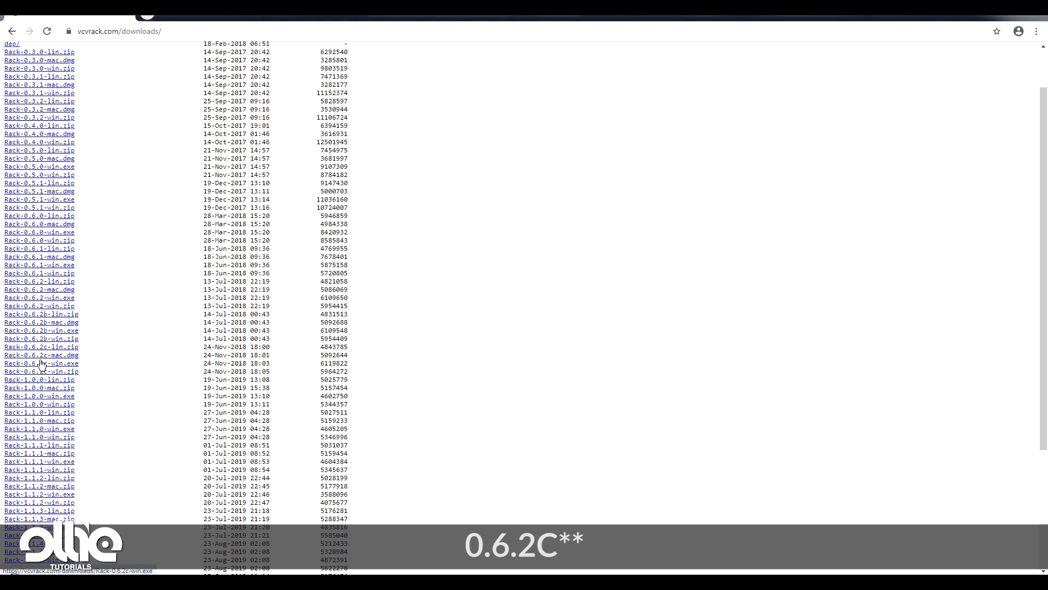
mouse_move(58, 365)
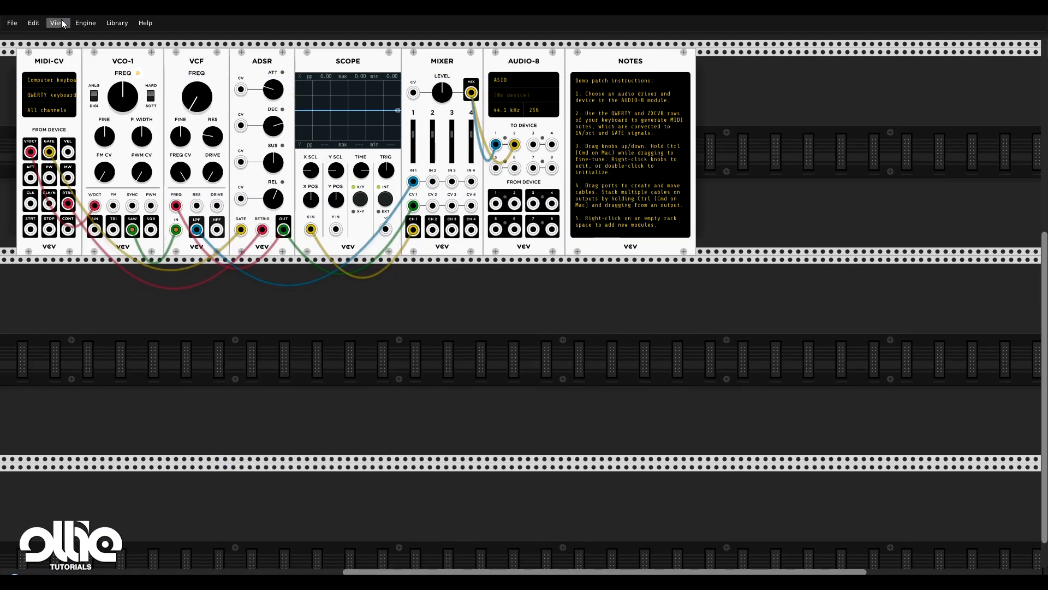
mouse_move(390, 404)
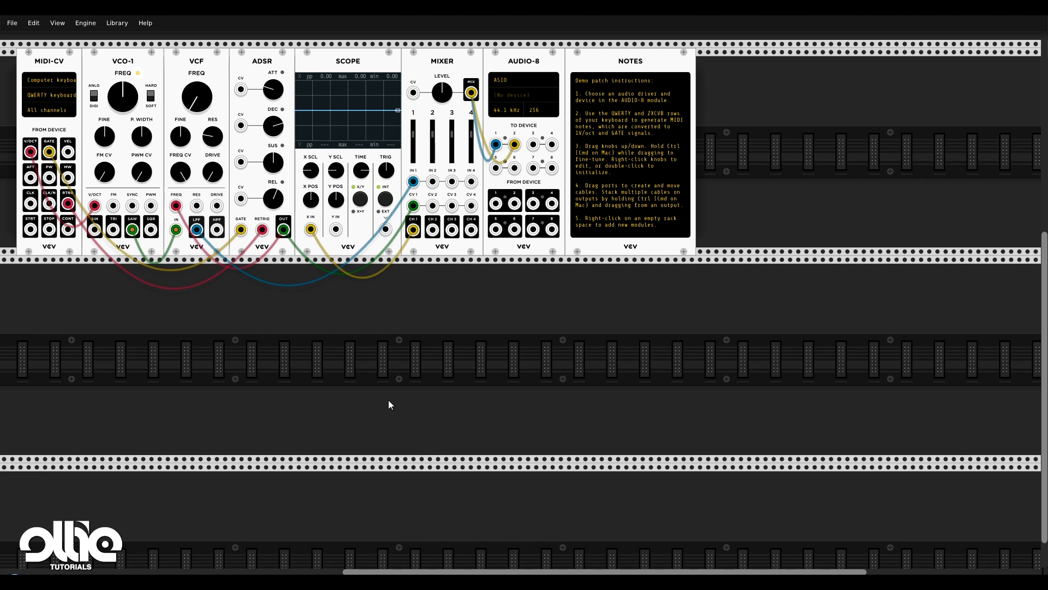
mouse_move(491, 339)
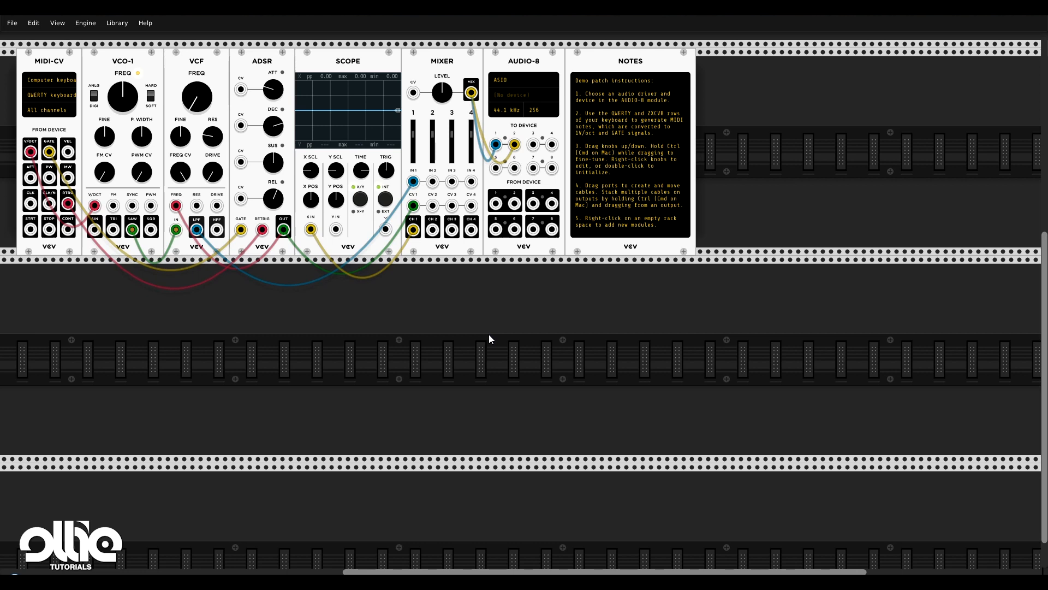
mouse_move(868, 85)
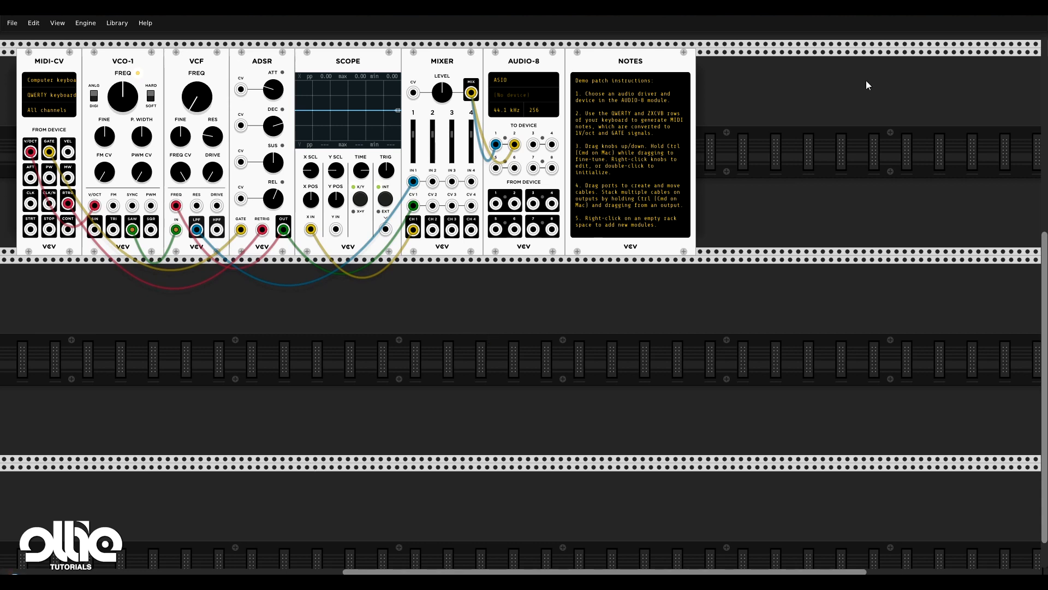
mouse_move(827, 233)
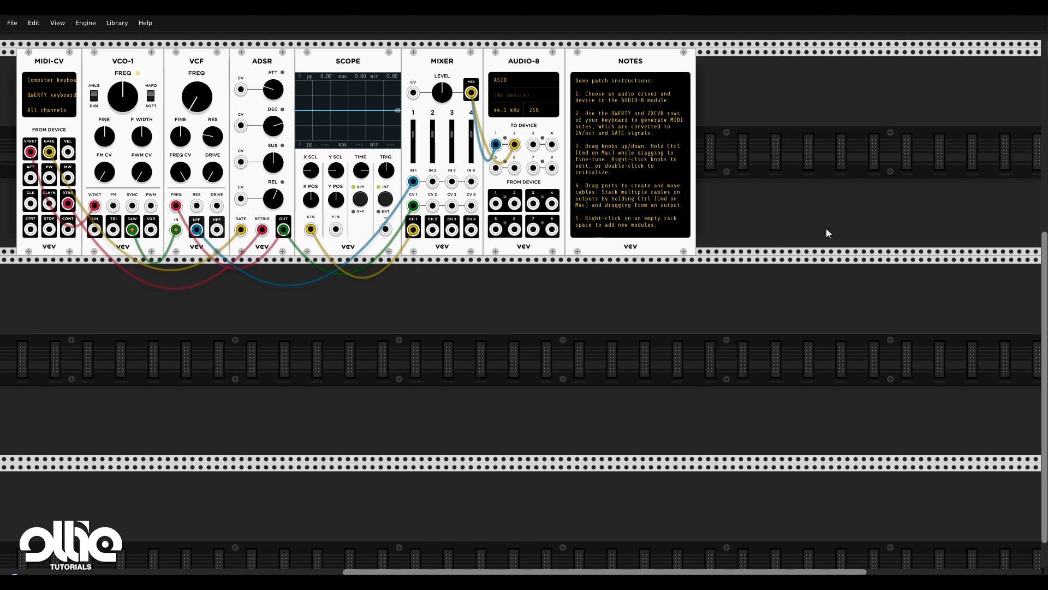
mouse_move(431, 356)
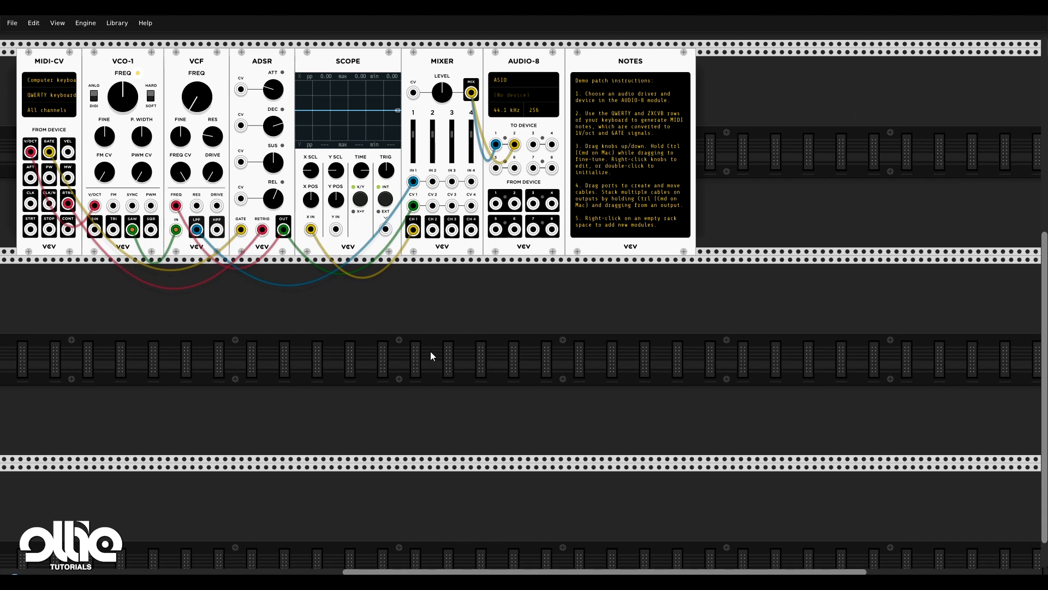
mouse_move(48, 65)
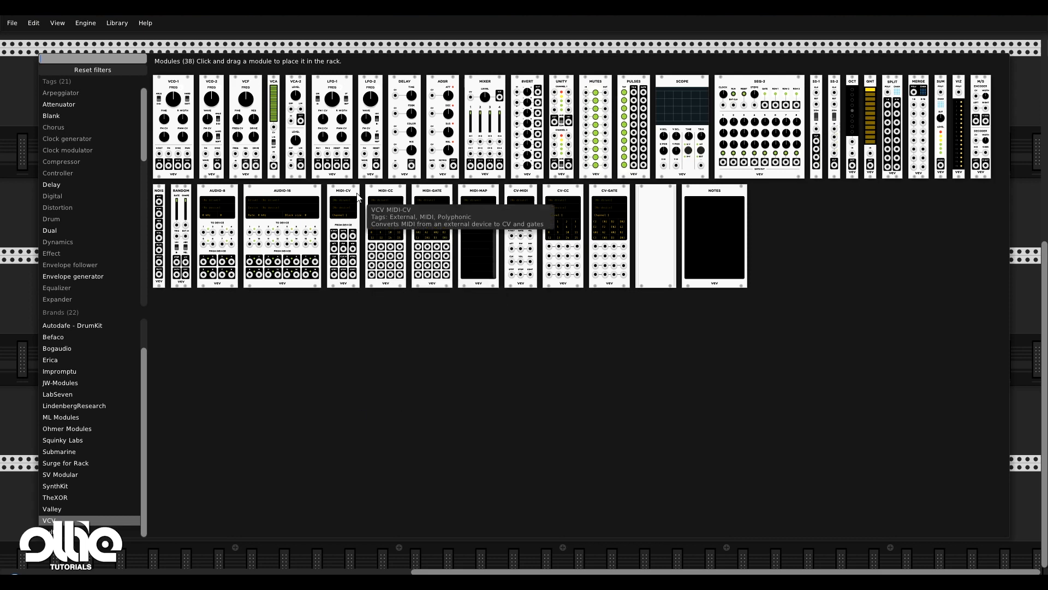
Place a MIDI-CV module alone in the freshly cleared rack
click(342, 234)
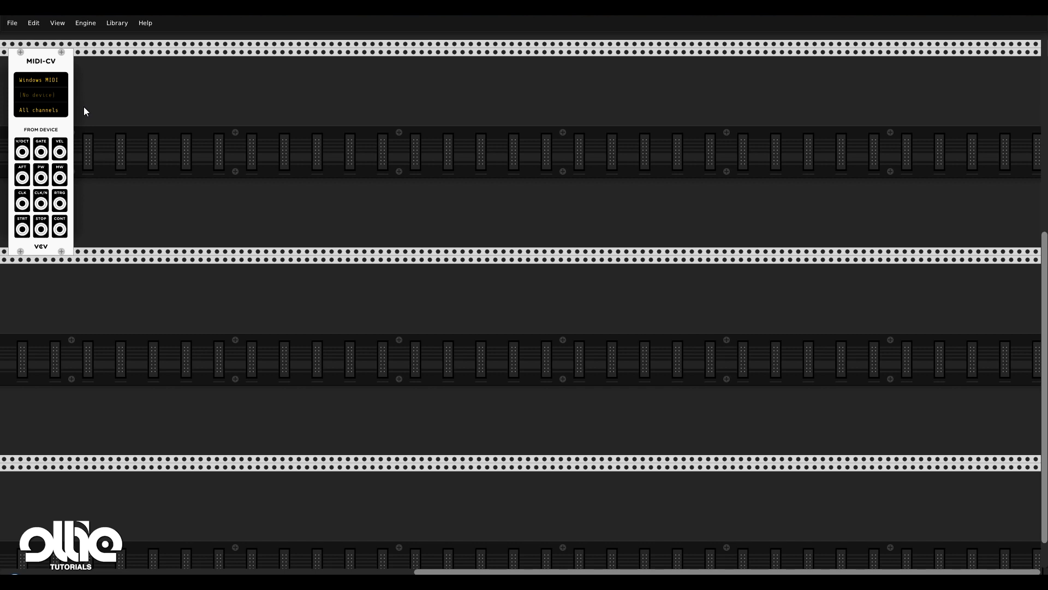
mouse_move(90, 103)
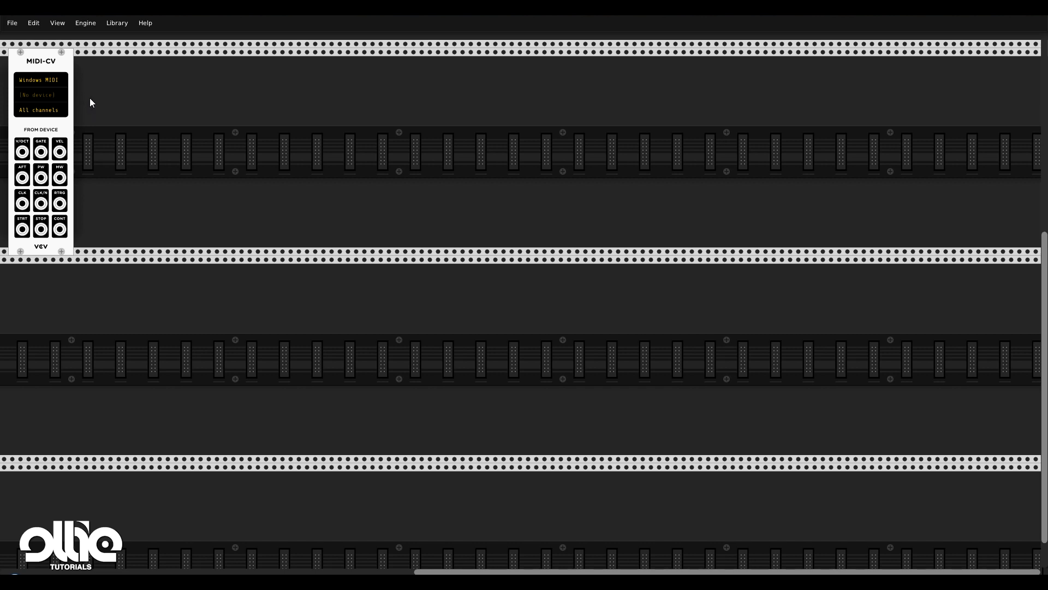
mouse_move(69, 78)
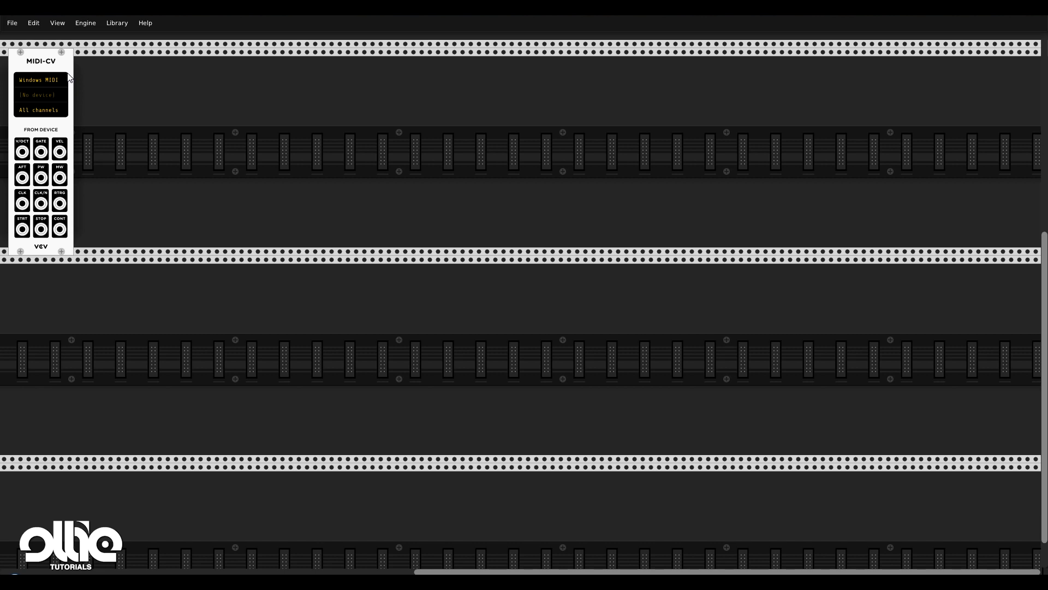
mouse_move(151, 220)
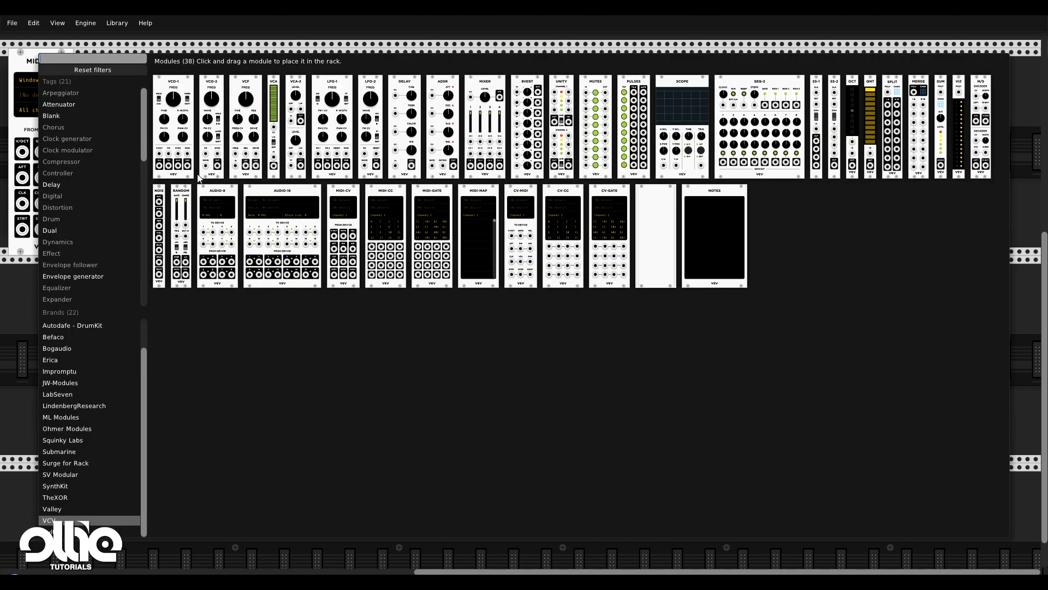
mouse_move(175, 104)
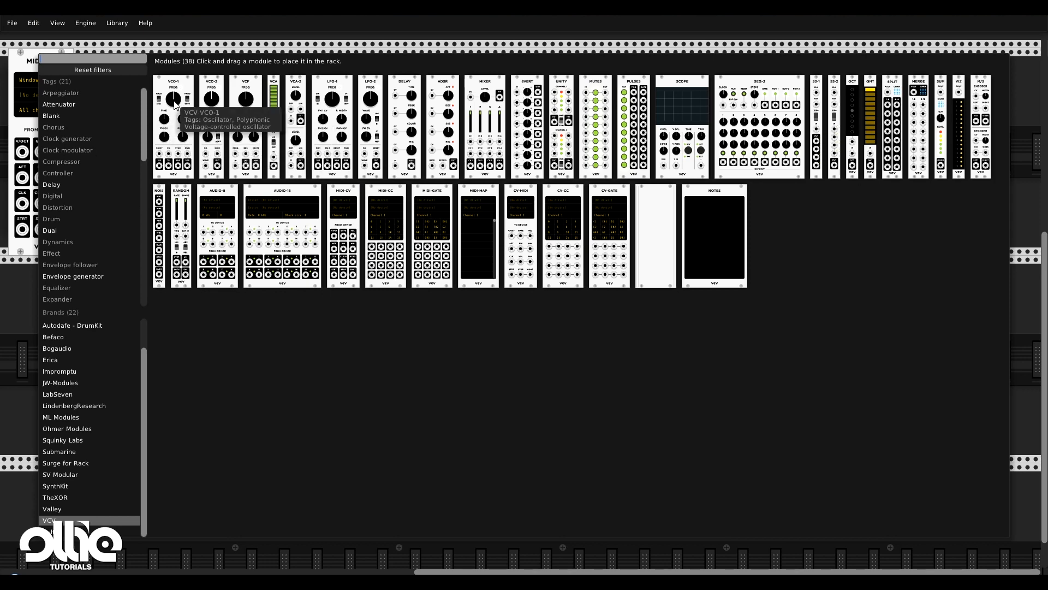
Place a VCO-1 oscillator beside the MIDI-CV module
click(175, 103)
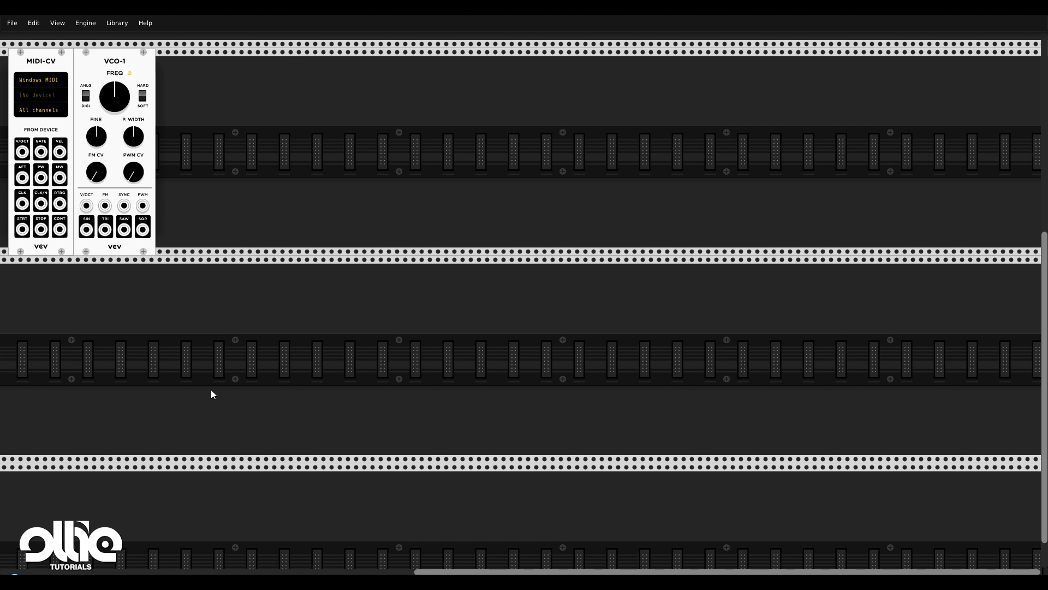
mouse_move(195, 347)
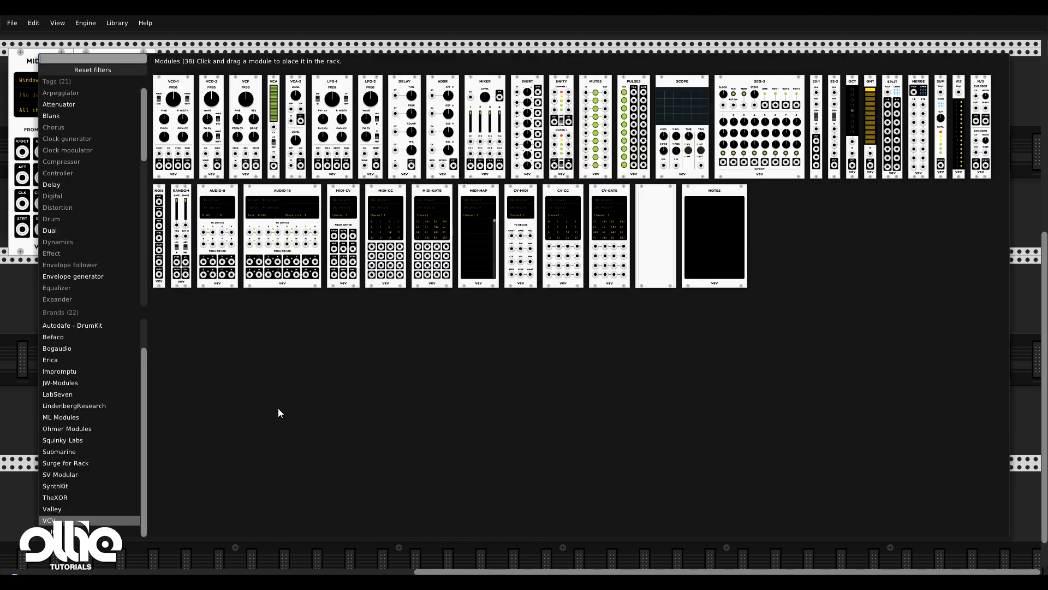
mouse_move(245, 88)
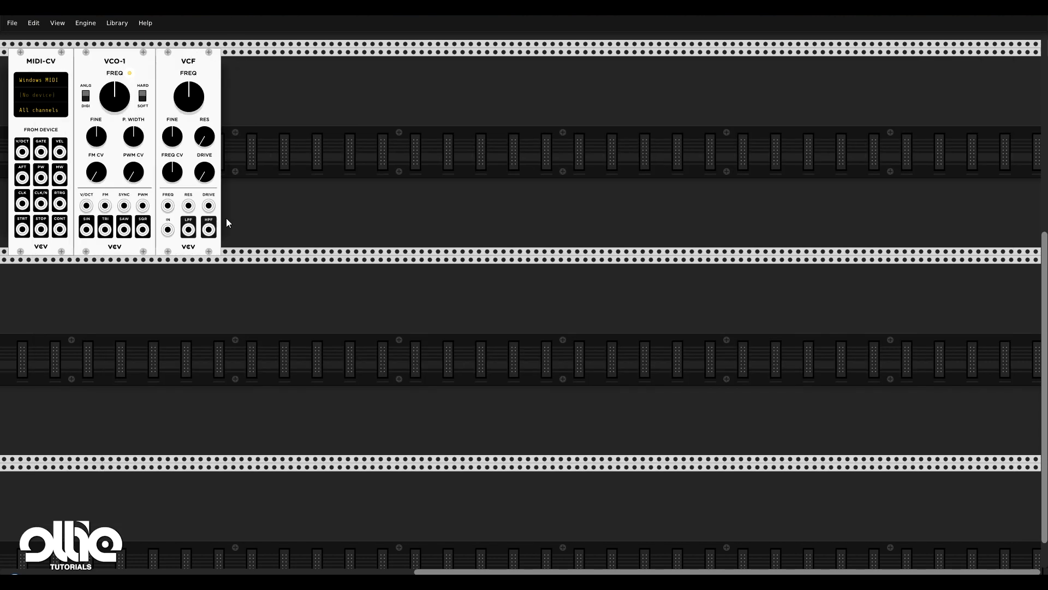
mouse_move(197, 251)
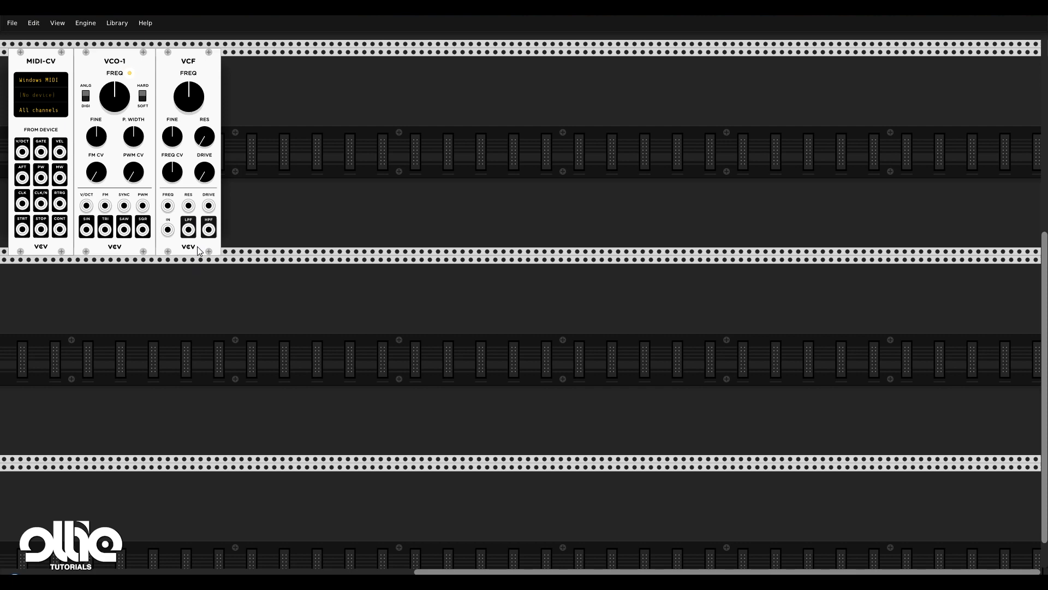
mouse_move(319, 340)
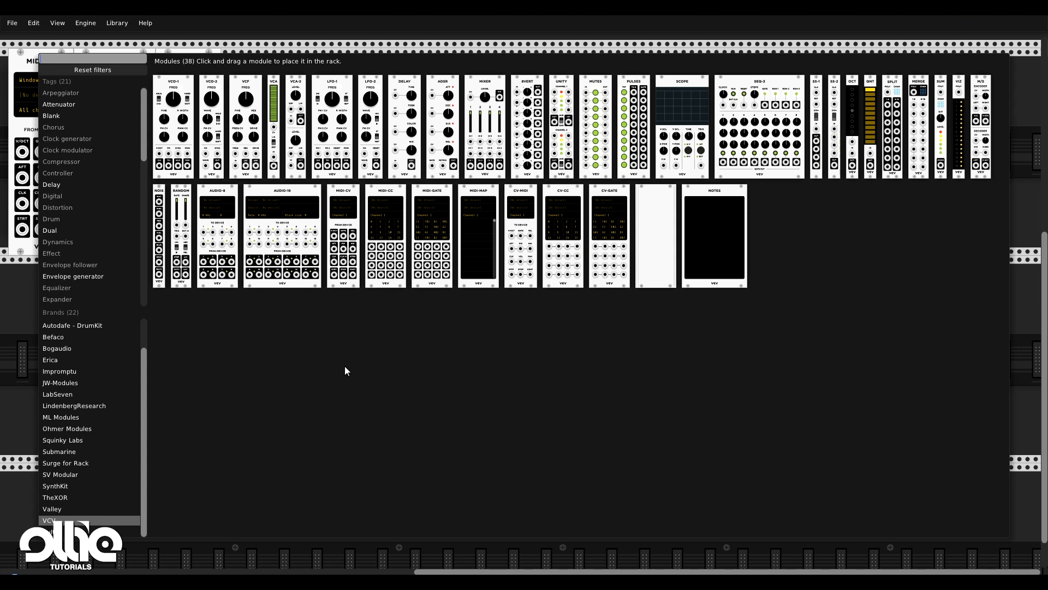
mouse_move(254, 315)
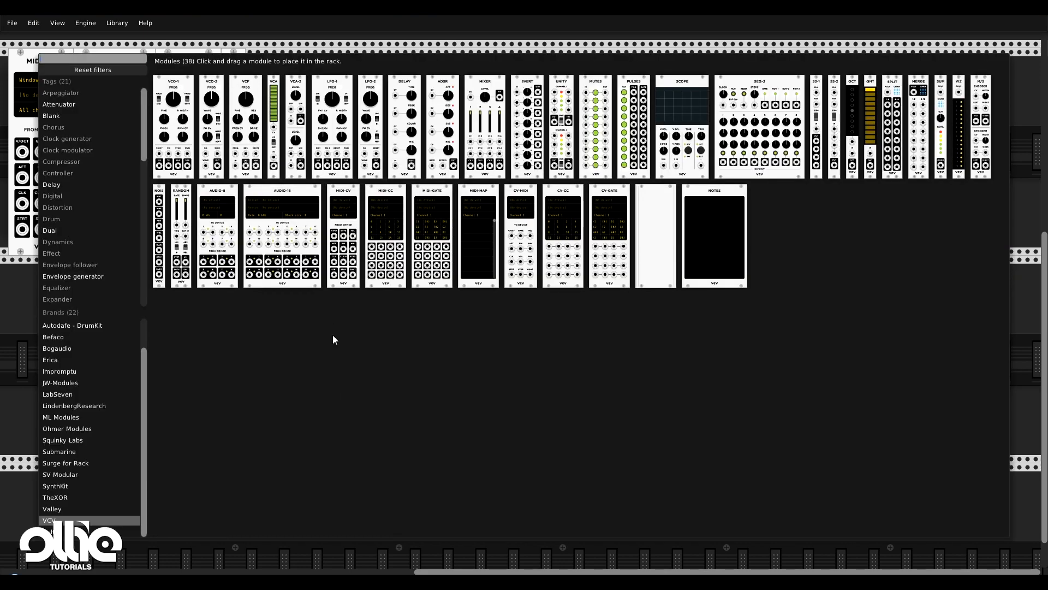
mouse_move(445, 91)
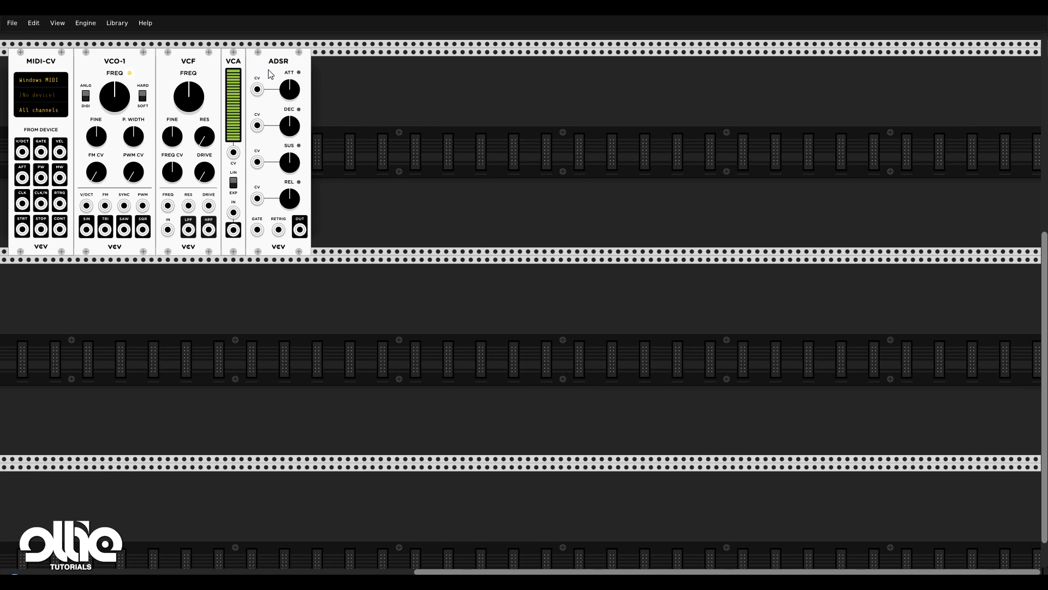
mouse_move(347, 229)
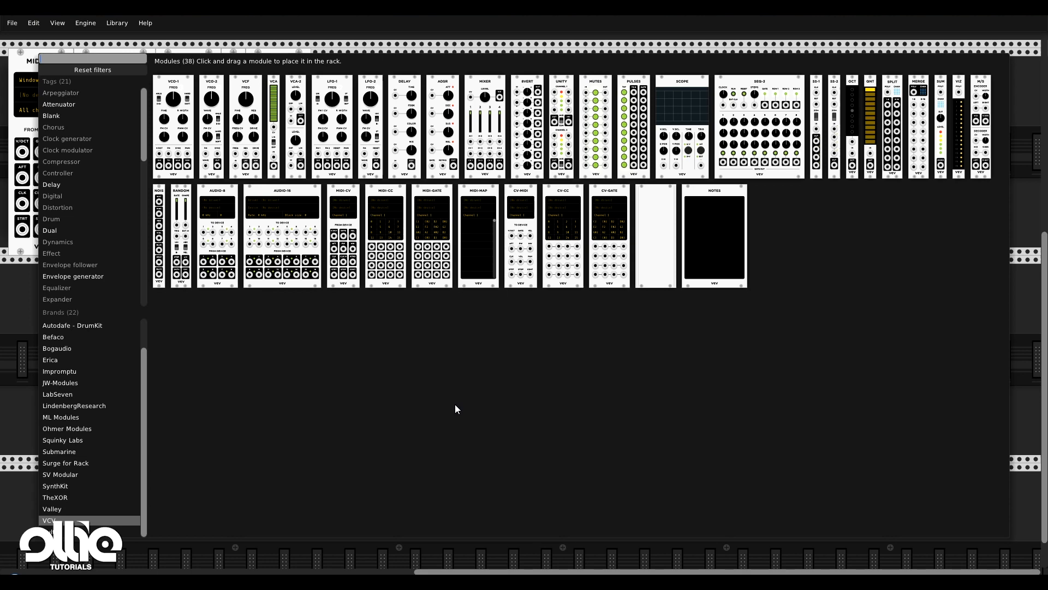
mouse_move(216, 195)
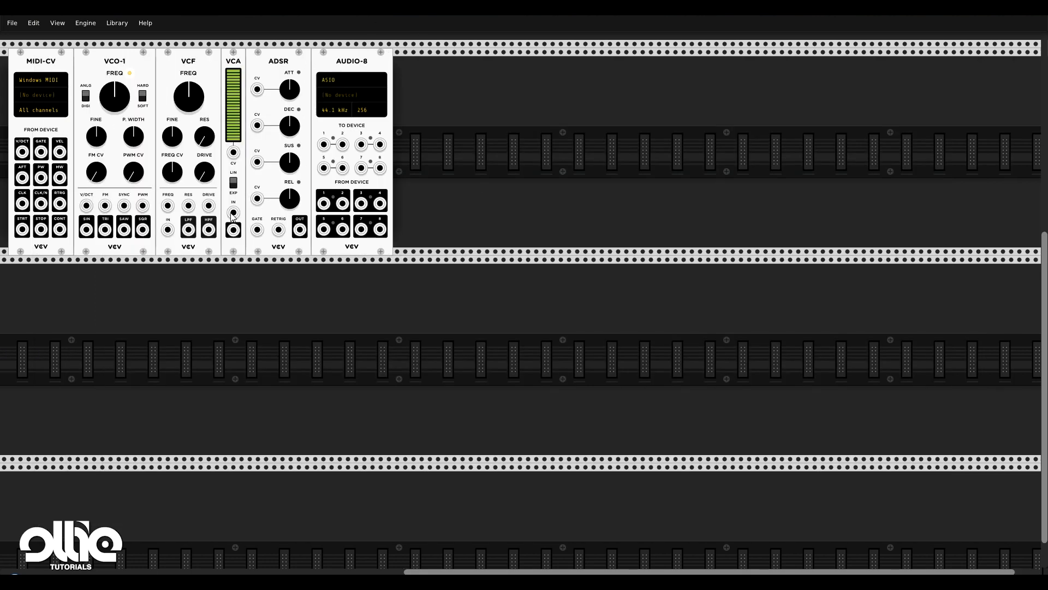
mouse_move(458, 215)
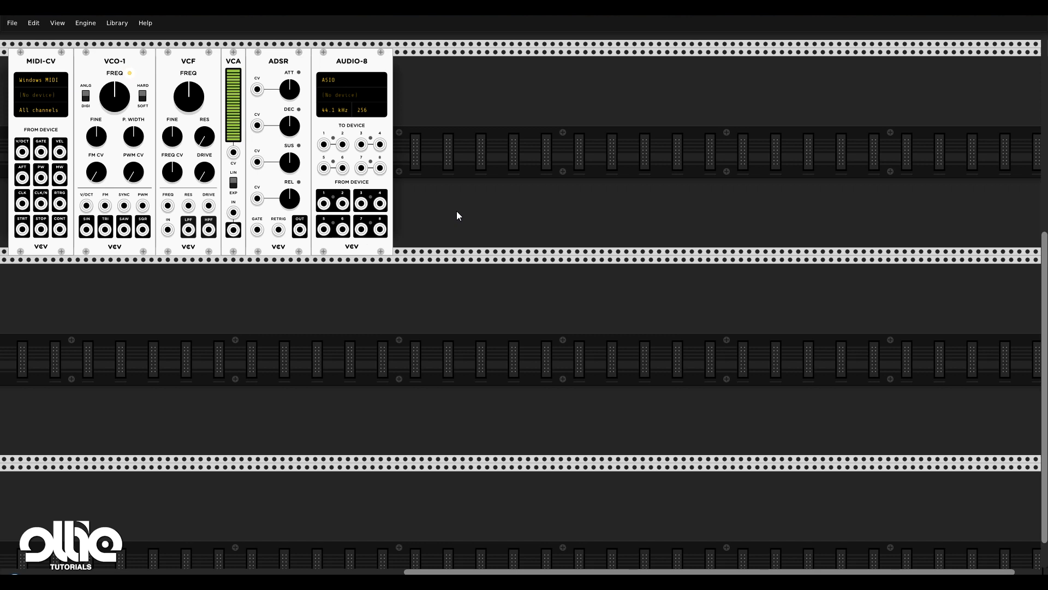
mouse_move(59, 115)
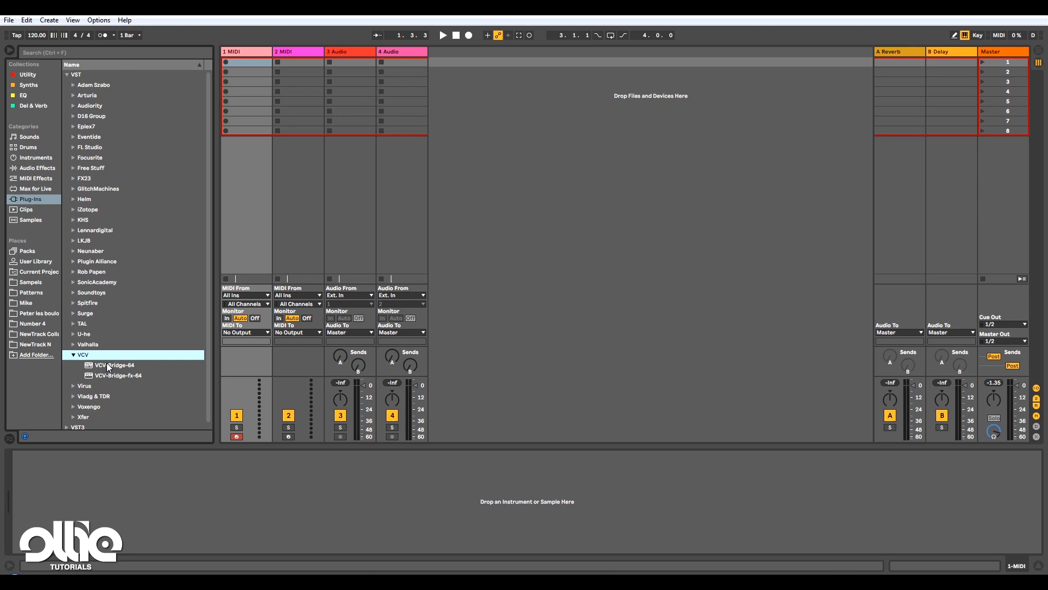
Load the VCV-Bridge-64 instrument onto Ableton's first MIDI track
double_click(115, 364)
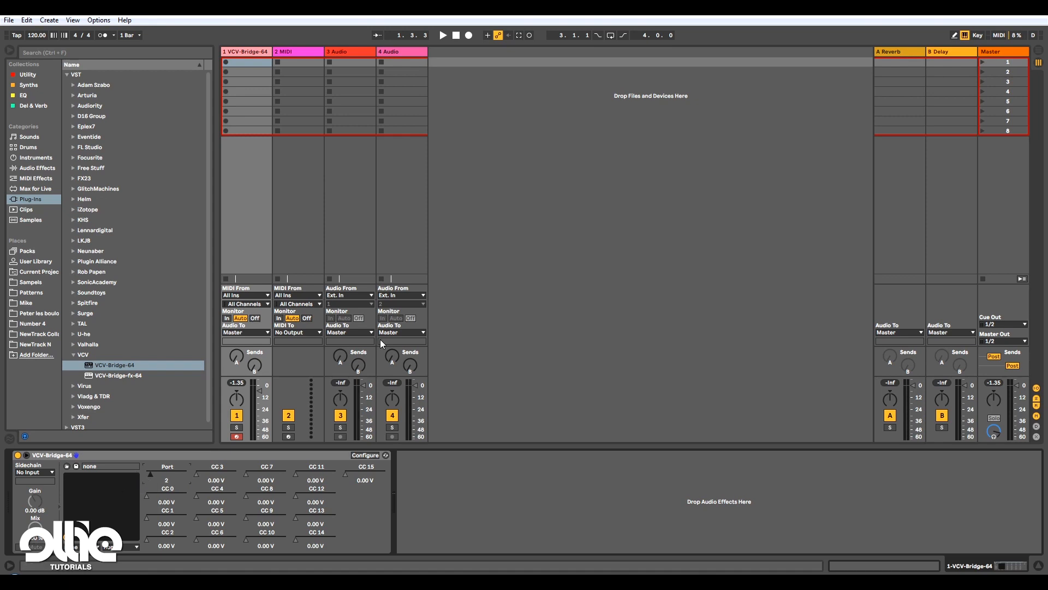
mouse_move(164, 482)
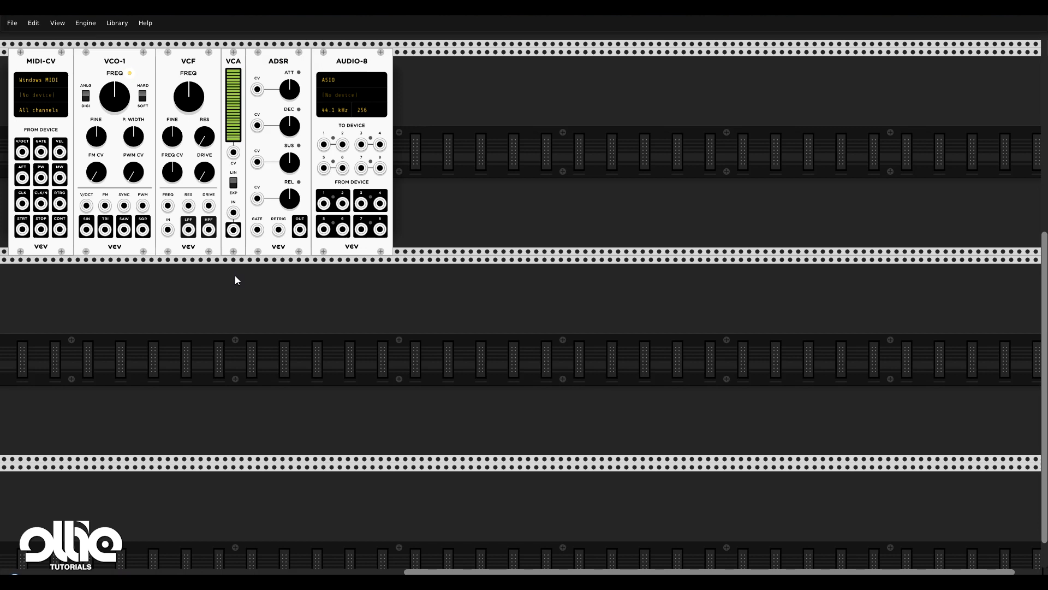
Set MIDI-CV to receive from the Bridge driver on a Bridge port
click(41, 80)
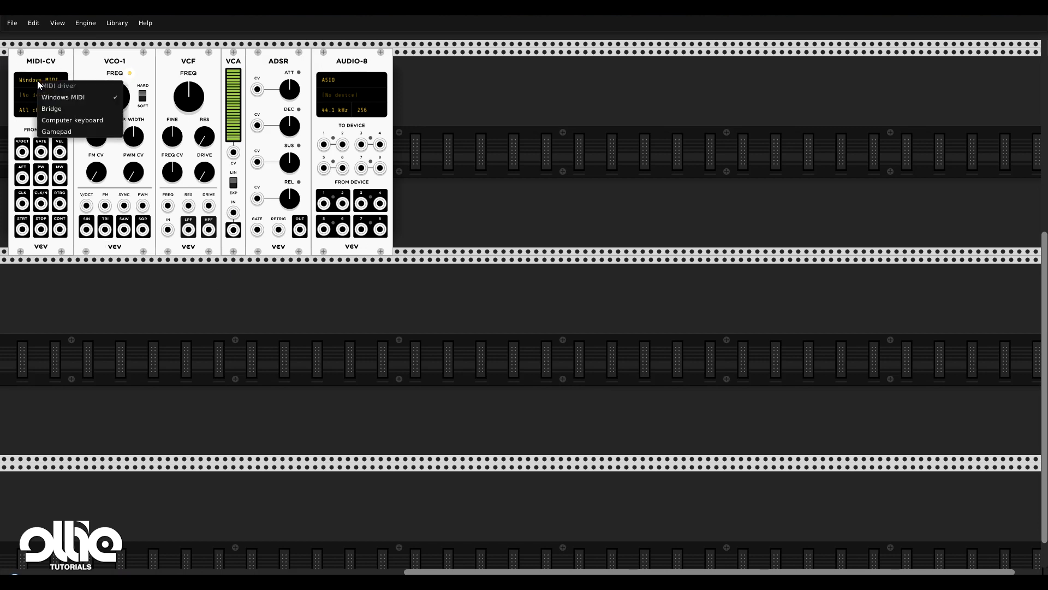
click(51, 108)
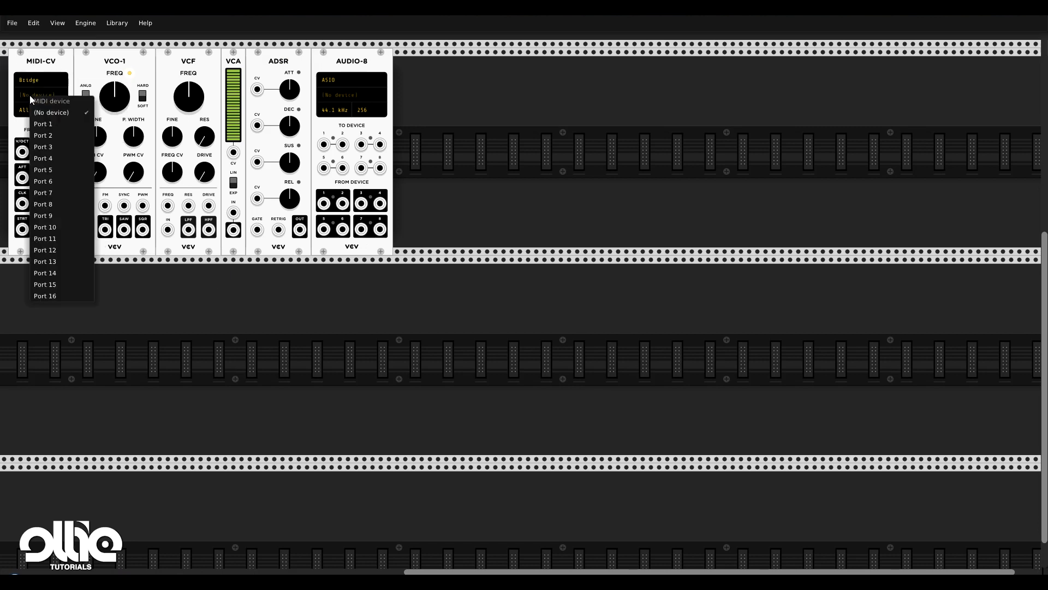
click(43, 135)
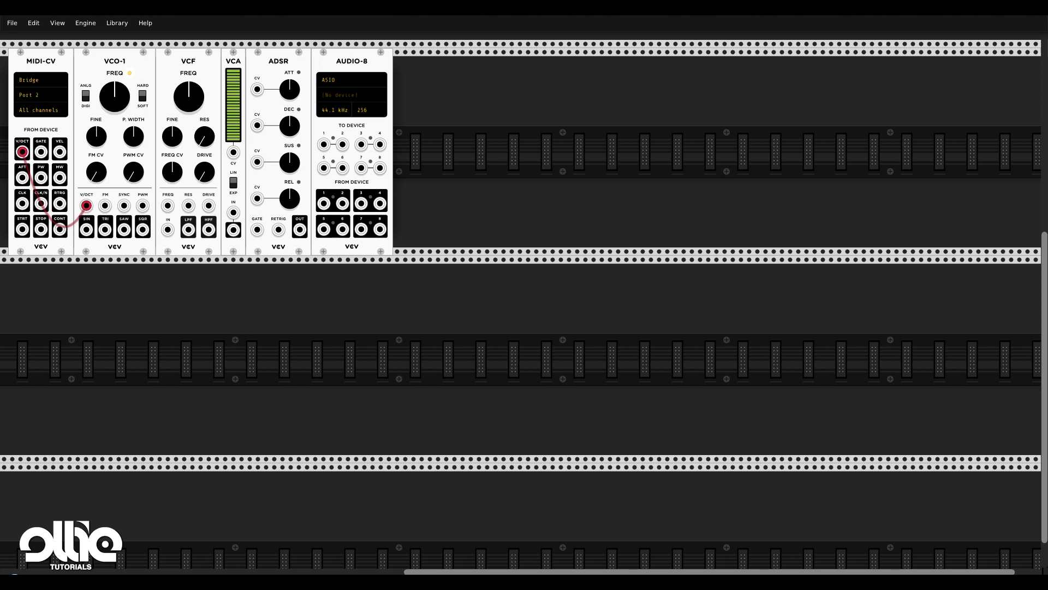
mouse_move(172, 240)
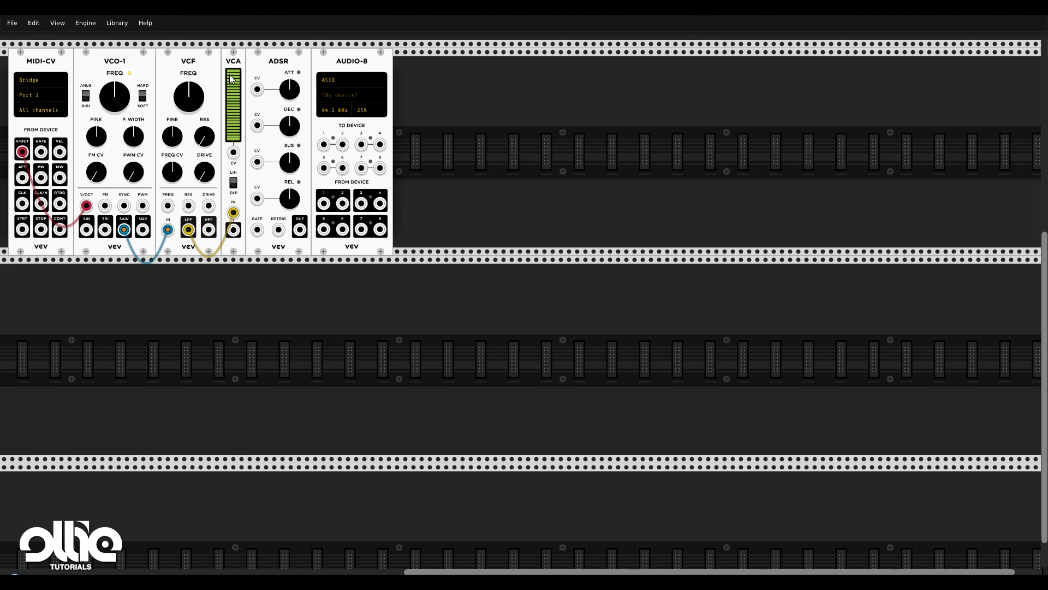
mouse_move(229, 239)
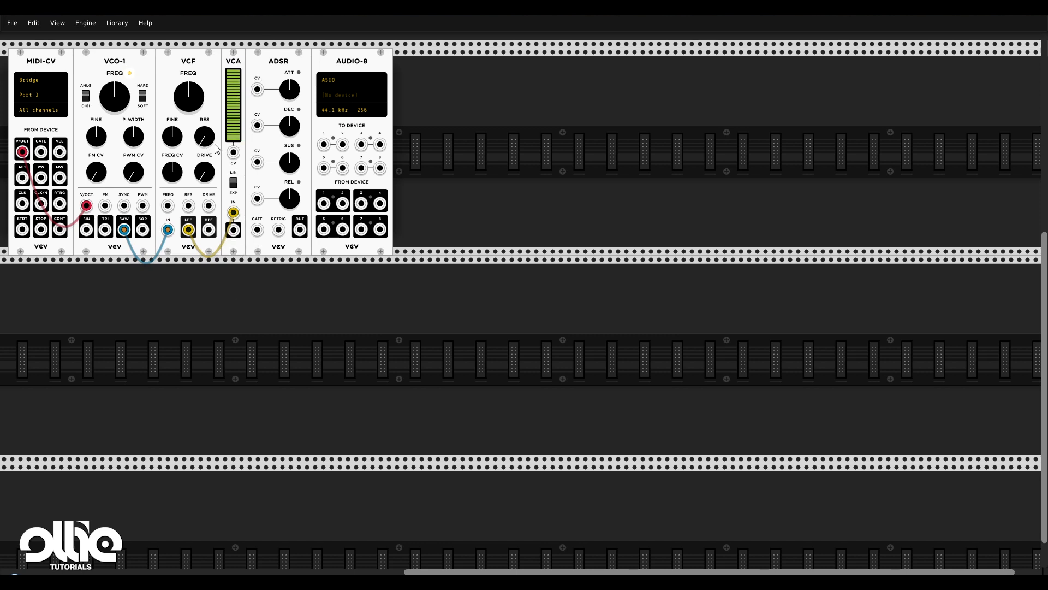
Cable the VCA output into AUDIO-8's first device input
drag(232, 228, 378, 229)
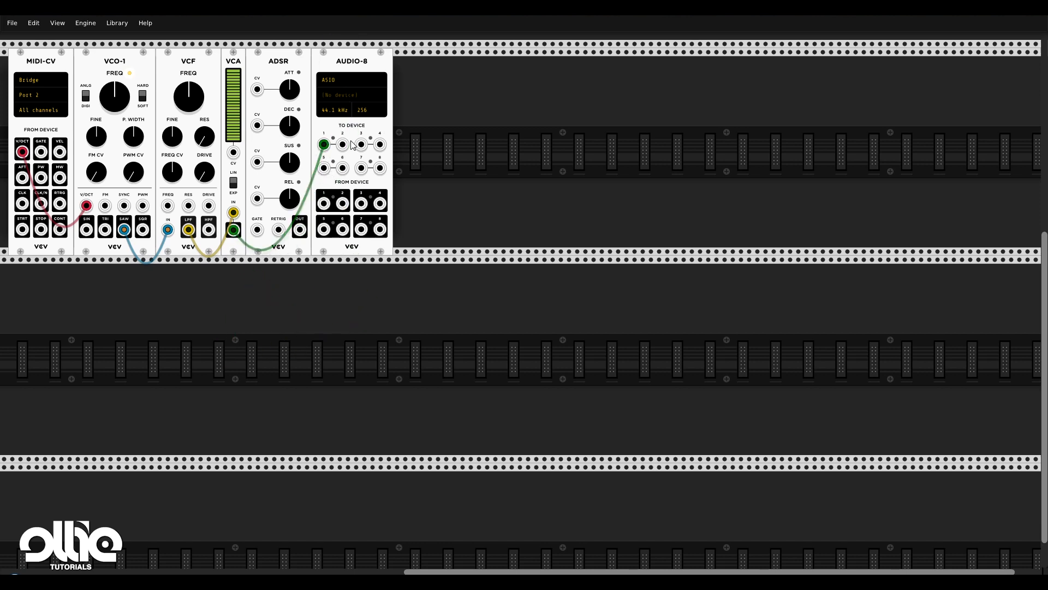
mouse_move(265, 214)
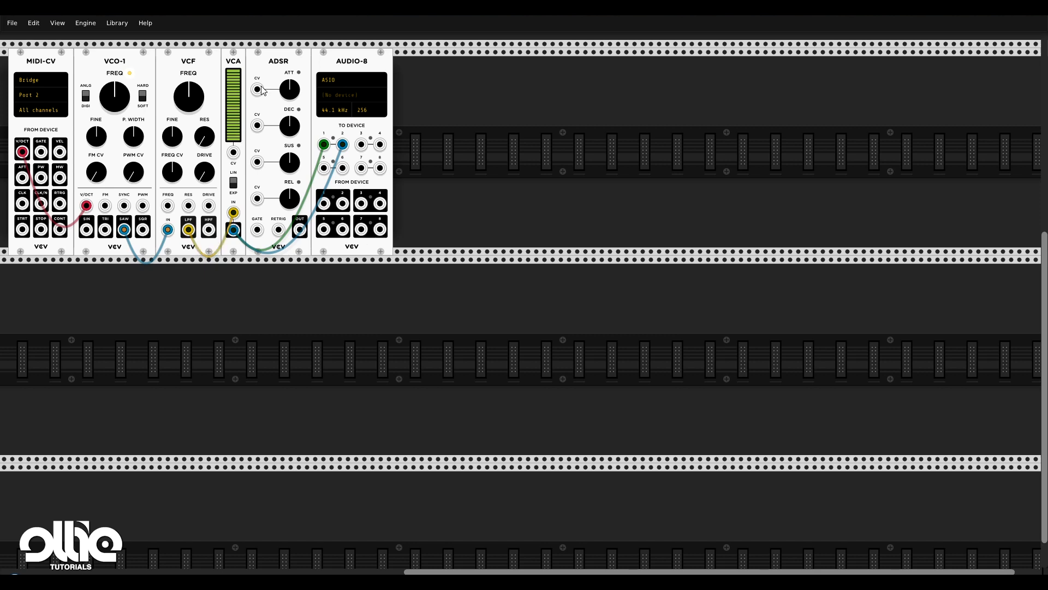
mouse_move(248, 165)
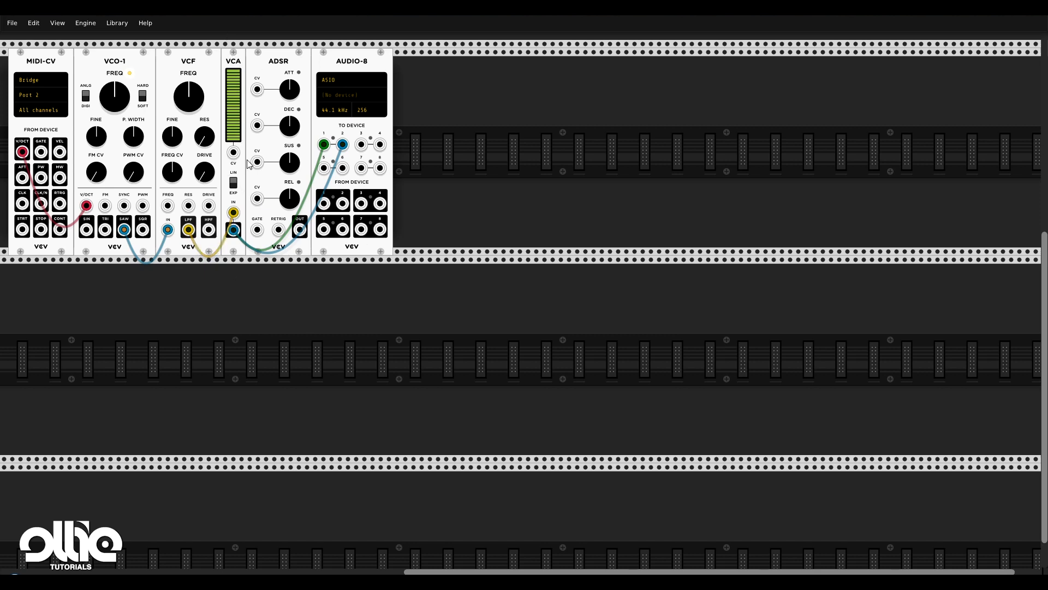
mouse_move(299, 242)
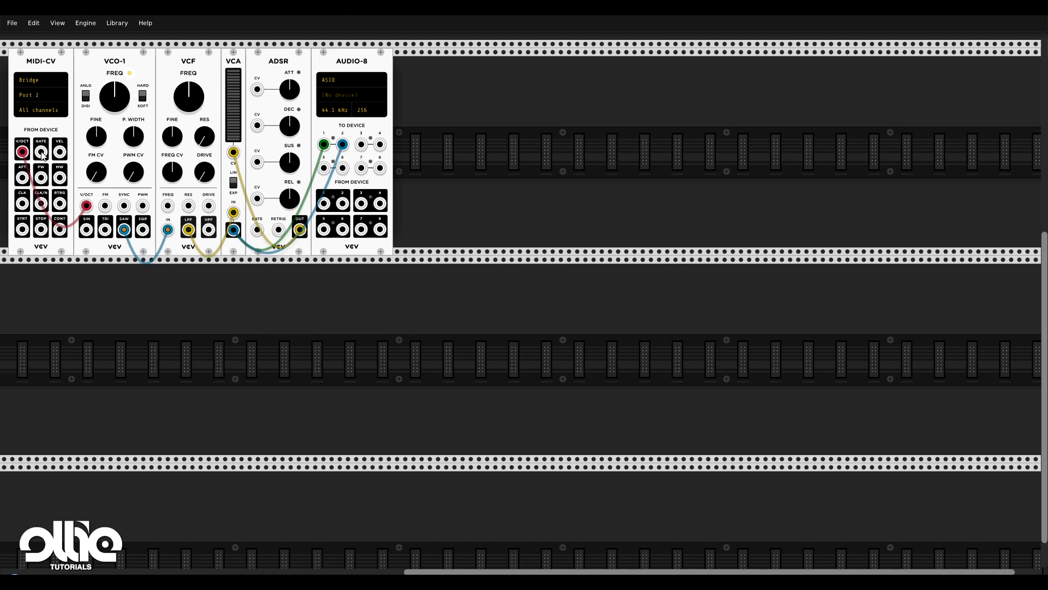
Scroll the rack view down after wiring the envelope to the VCA
scroll(down, 3)
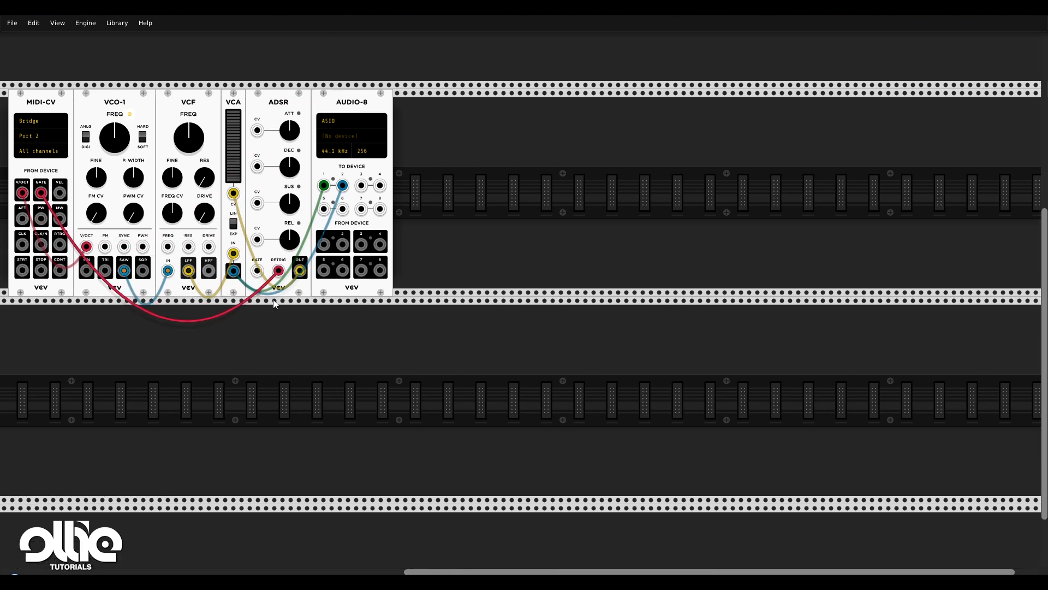
Set AUDIO-8 to output through the Bridge audio driver on a Bridge port
scroll(up, 3)
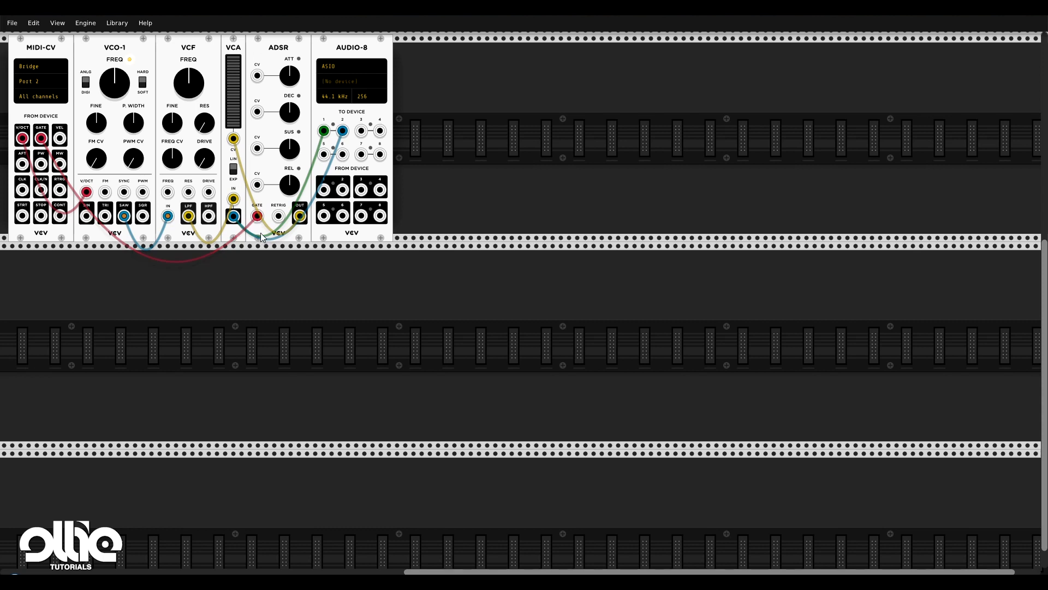
mouse_move(148, 205)
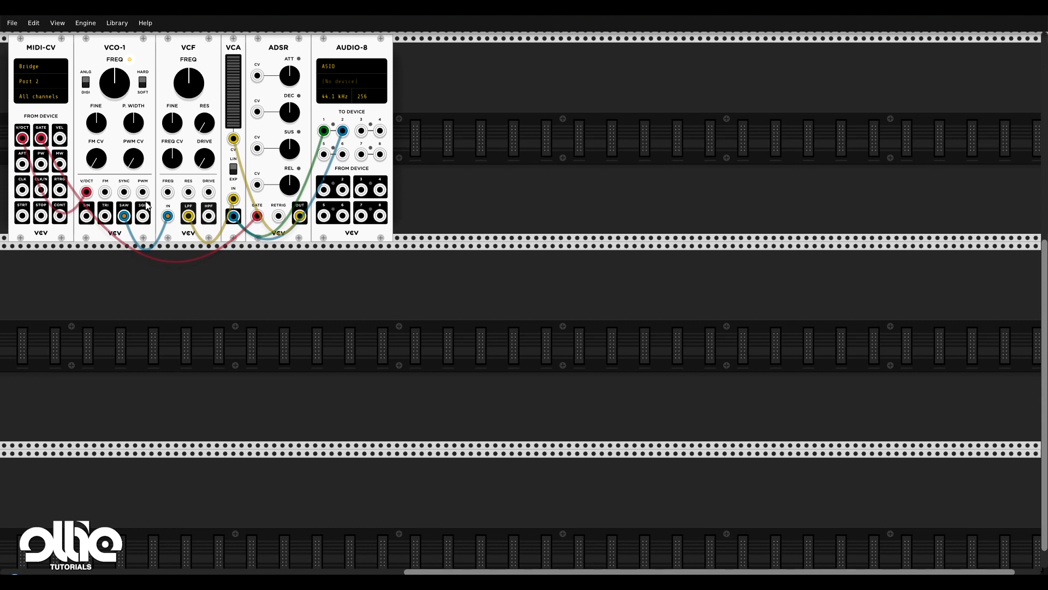
mouse_move(46, 108)
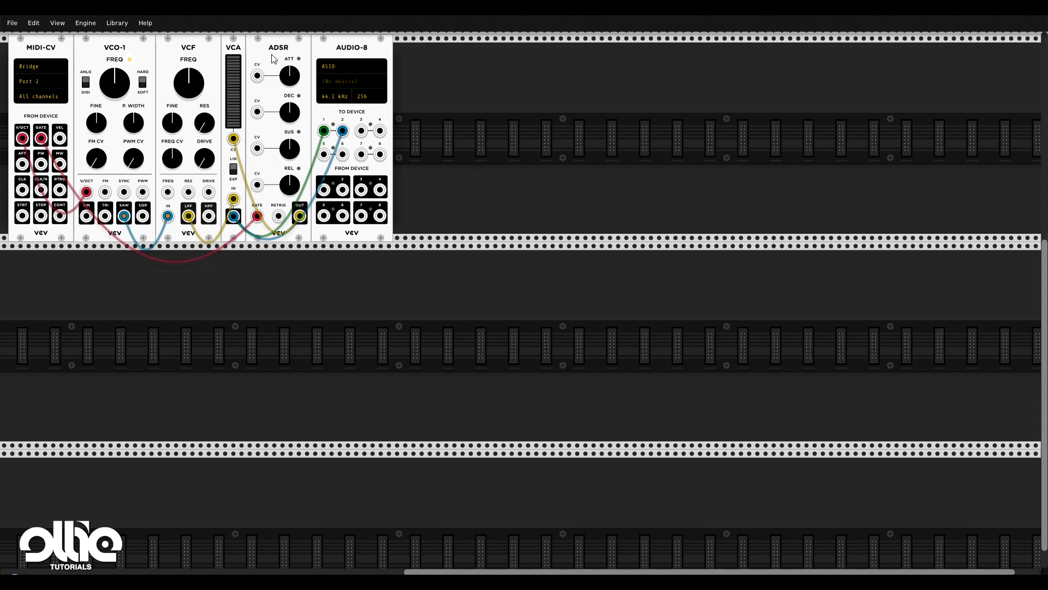
mouse_move(240, 16)
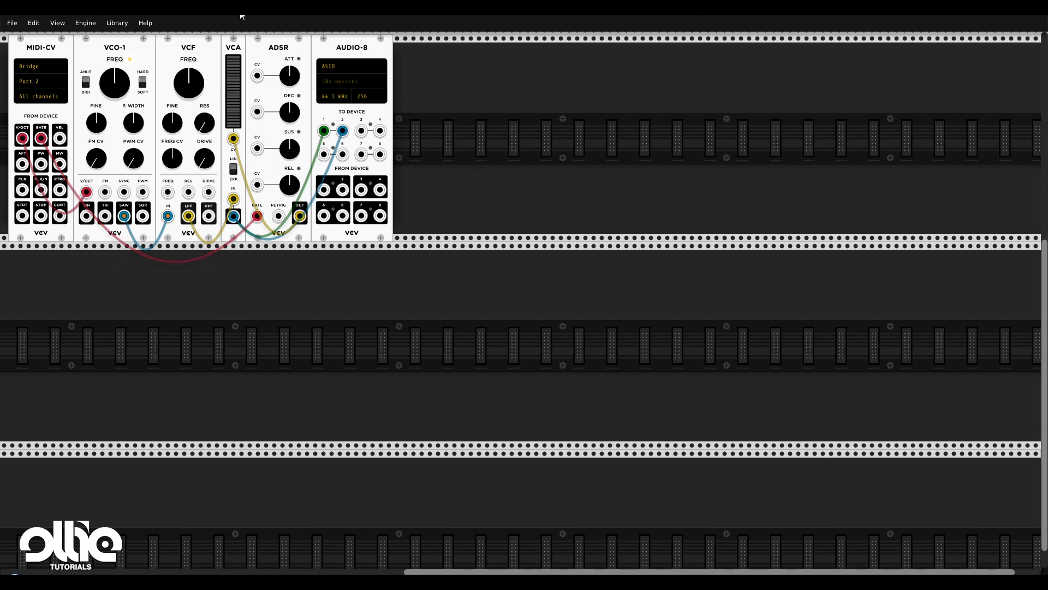
mouse_move(230, 85)
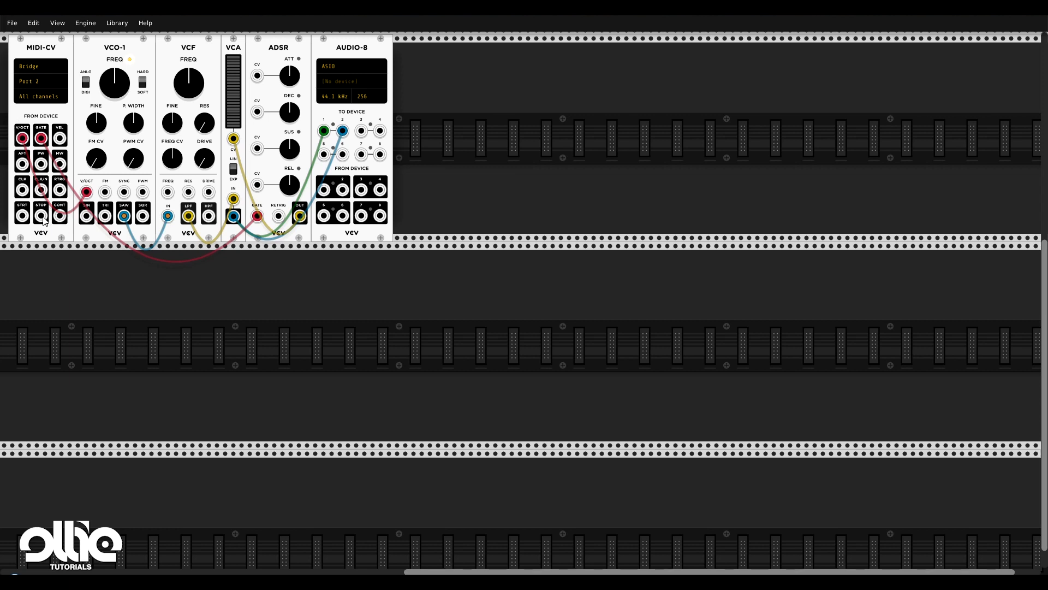
mouse_move(122, 132)
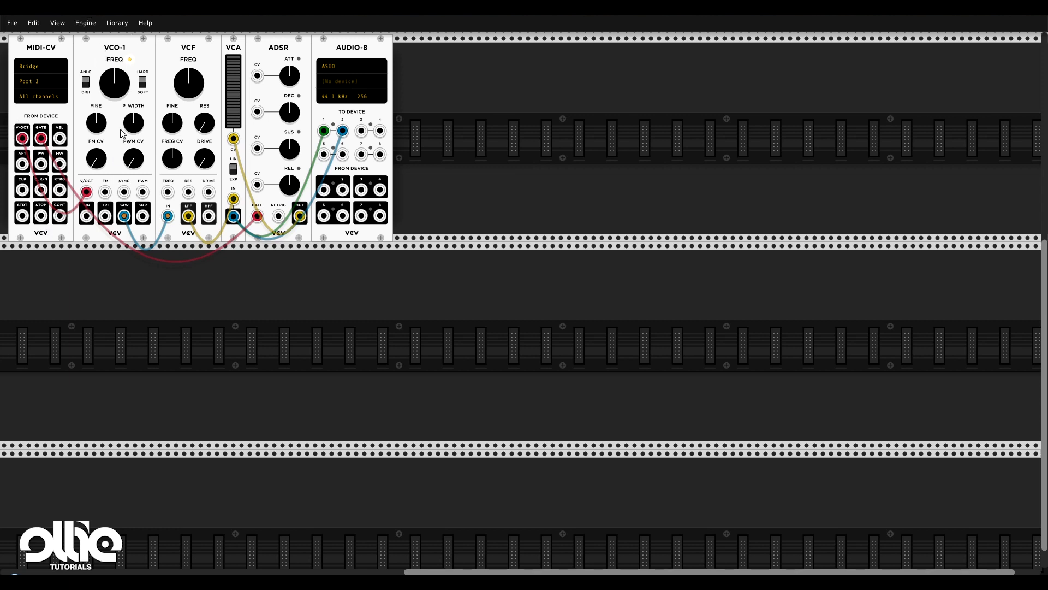
mouse_move(114, 153)
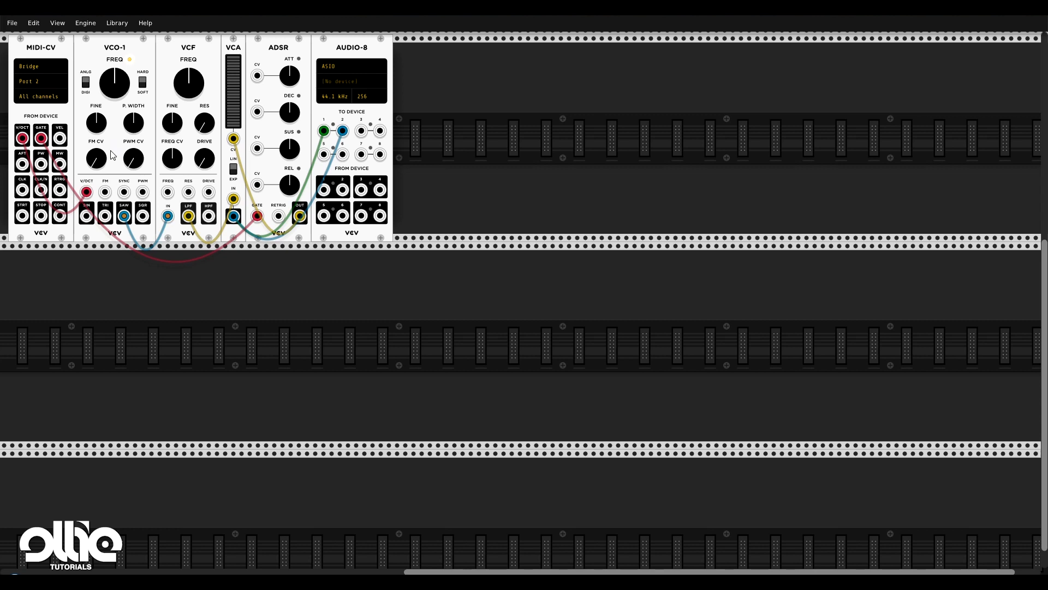
mouse_move(187, 245)
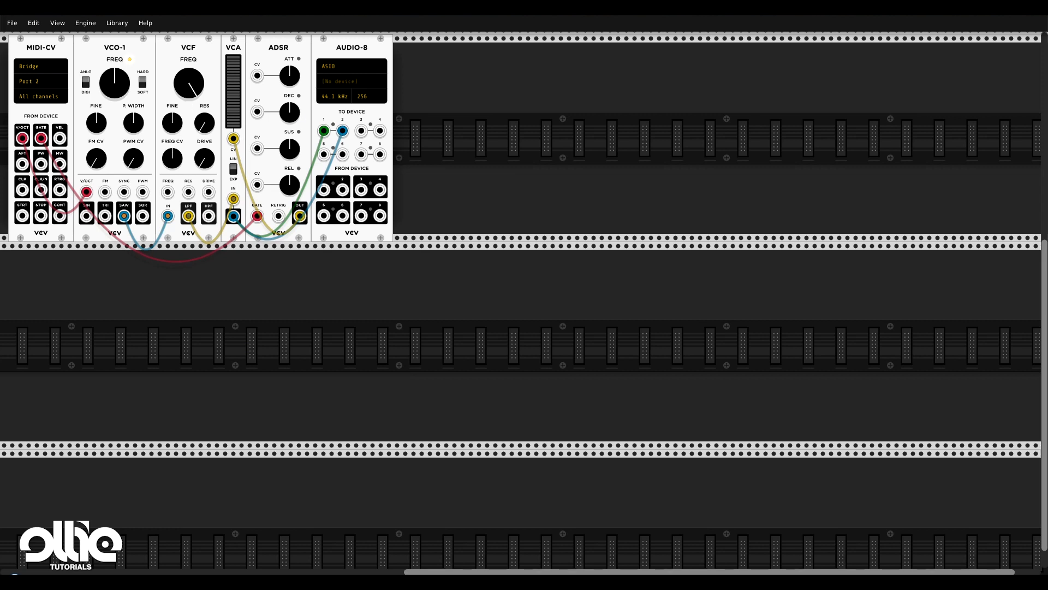
click(337, 67)
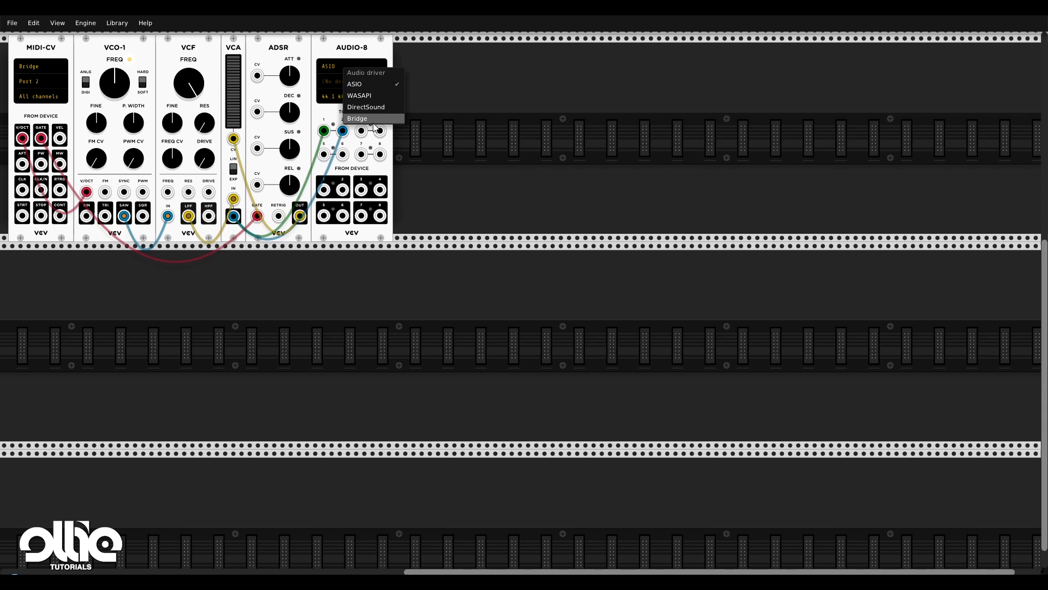
click(357, 118)
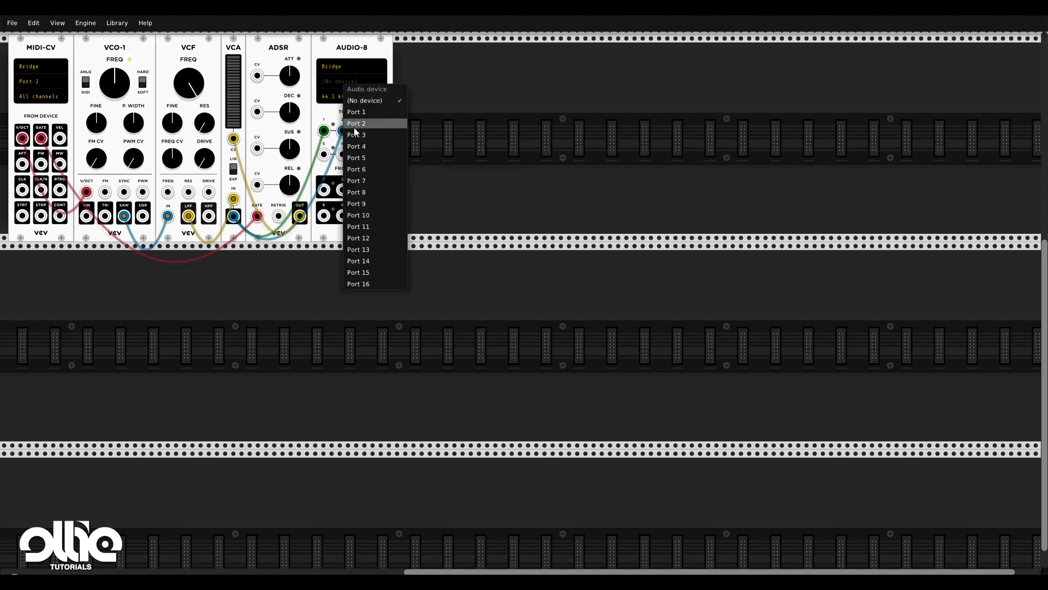
click(356, 124)
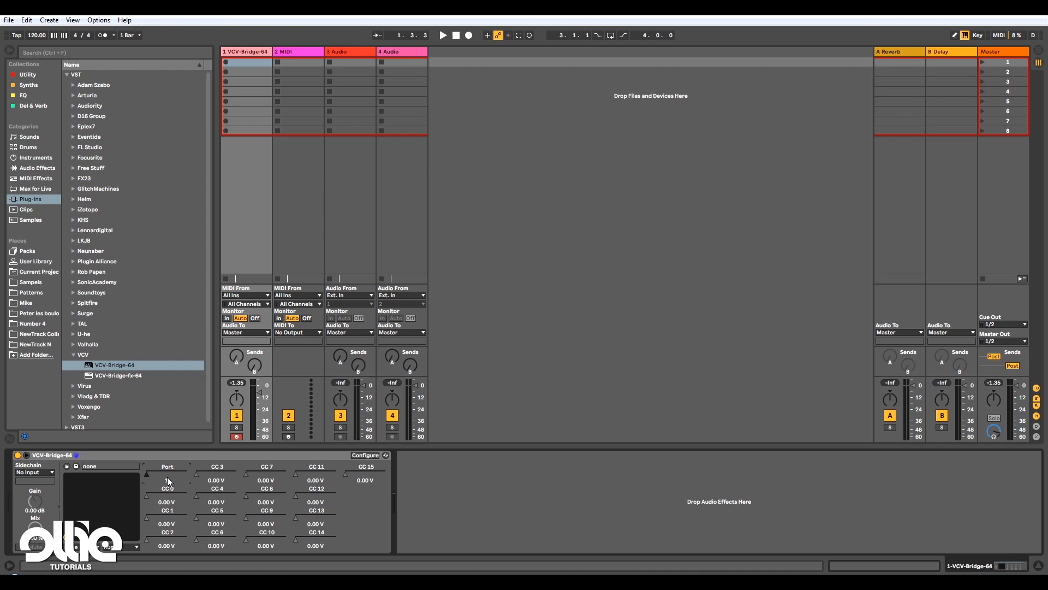
mouse_move(215, 560)
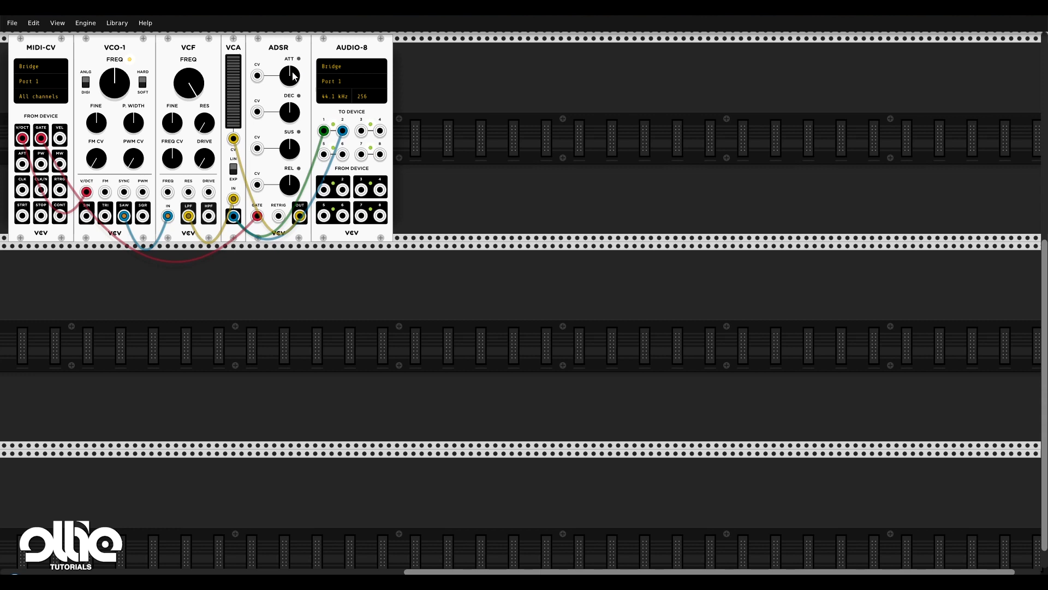
mouse_move(290, 75)
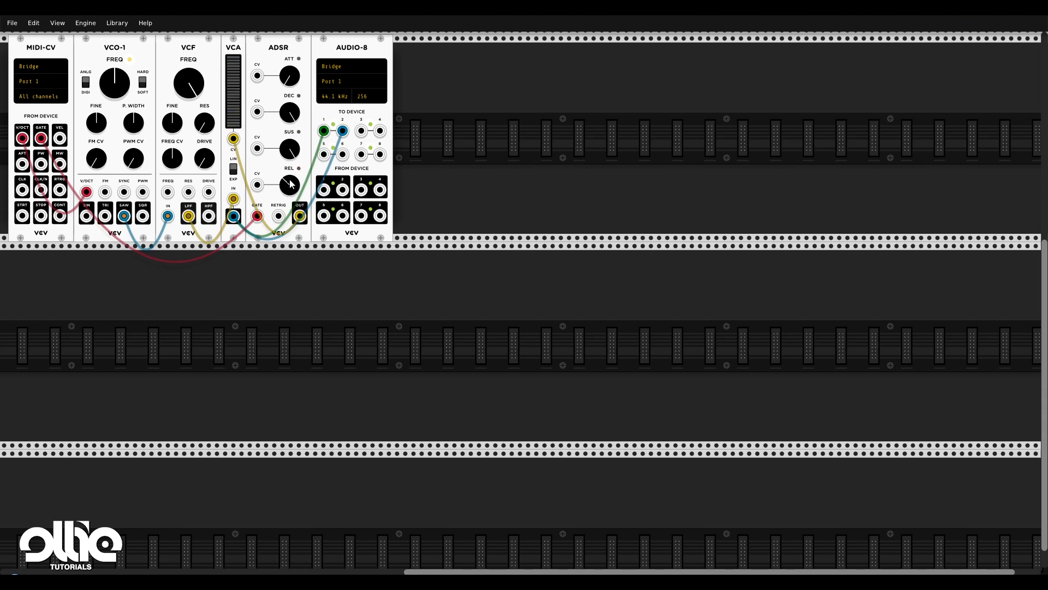
mouse_move(147, 147)
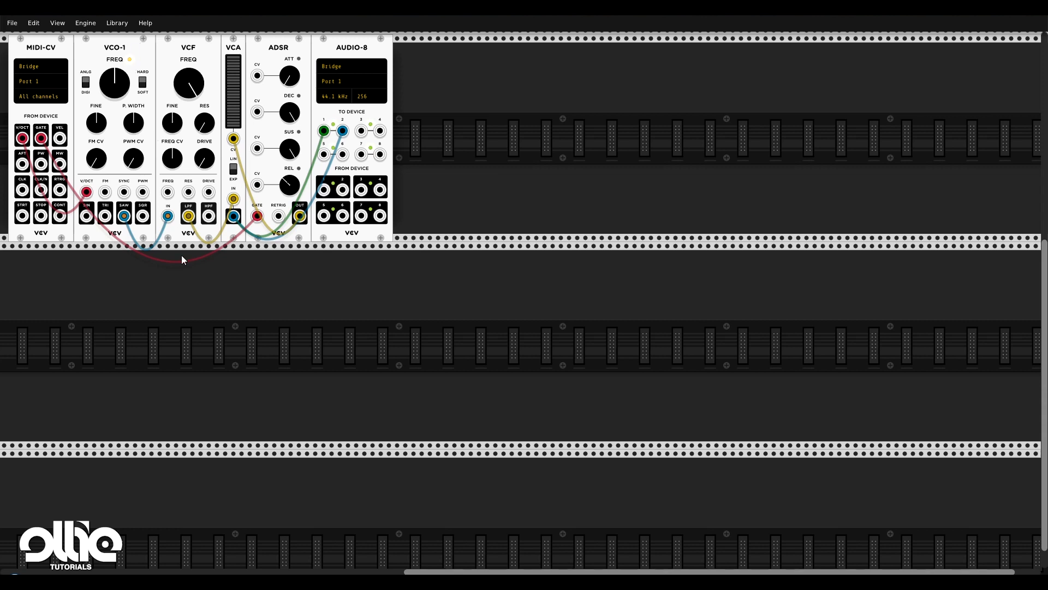
mouse_move(272, 366)
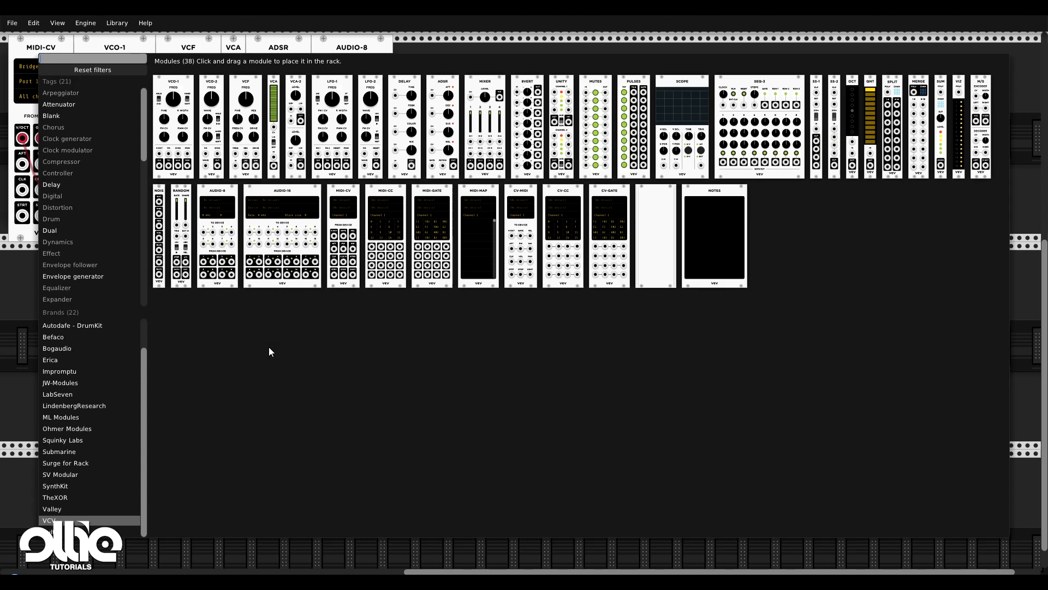
mouse_move(346, 169)
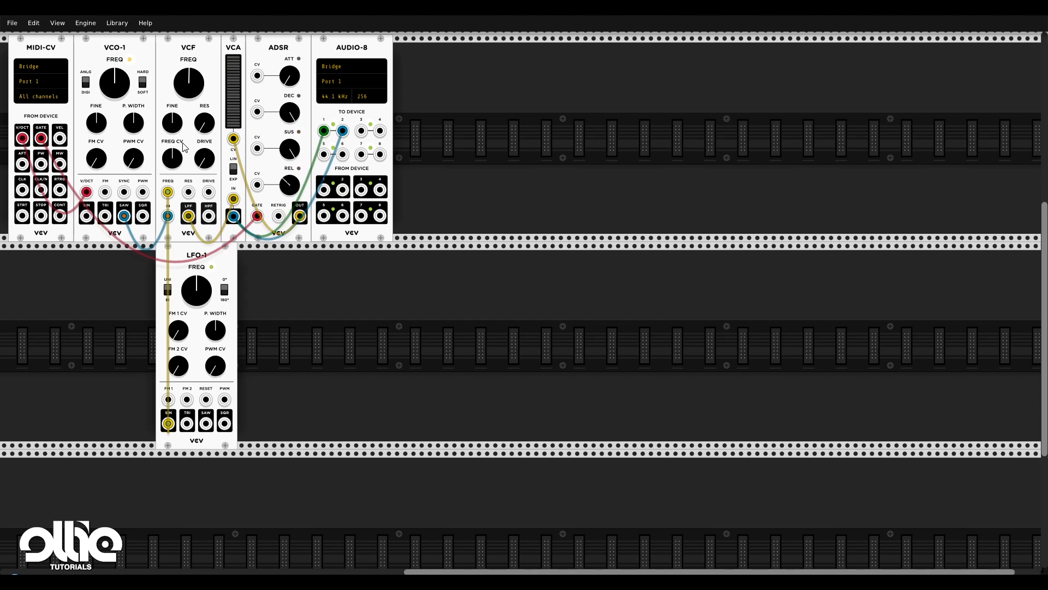
mouse_move(183, 146)
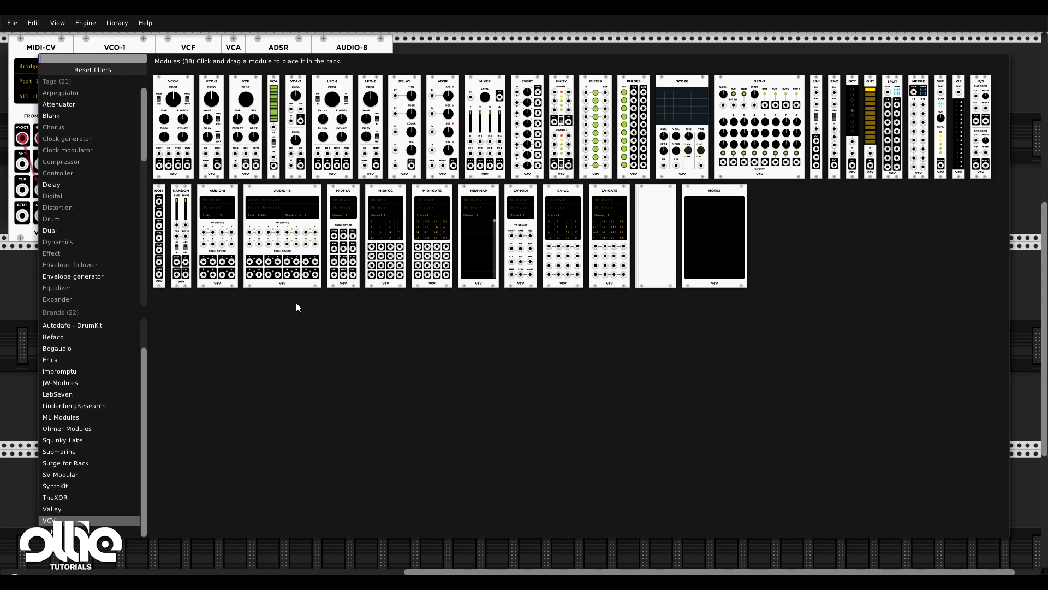
mouse_move(473, 375)
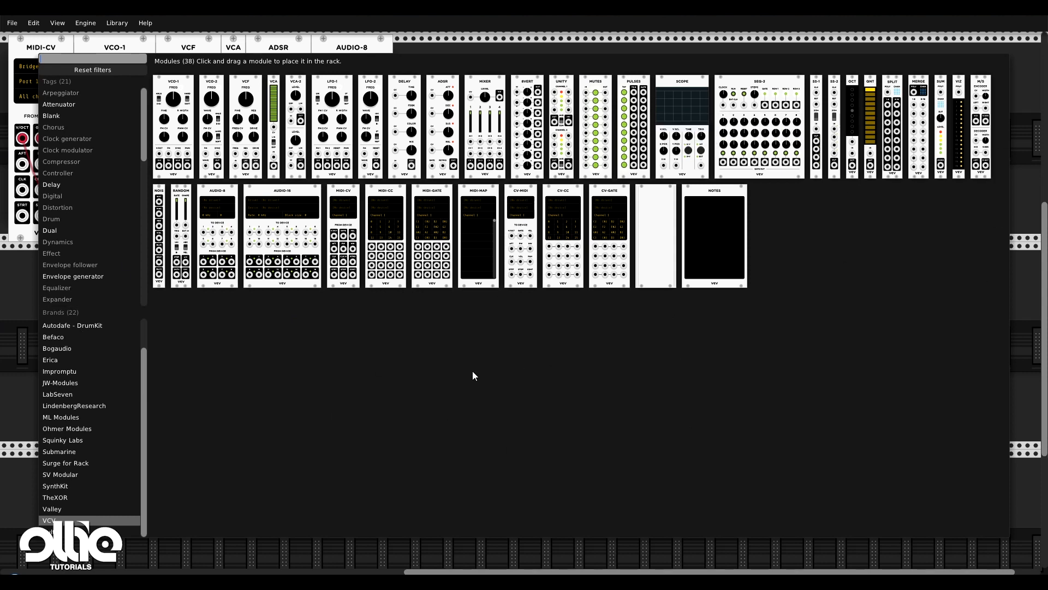
mouse_move(547, 383)
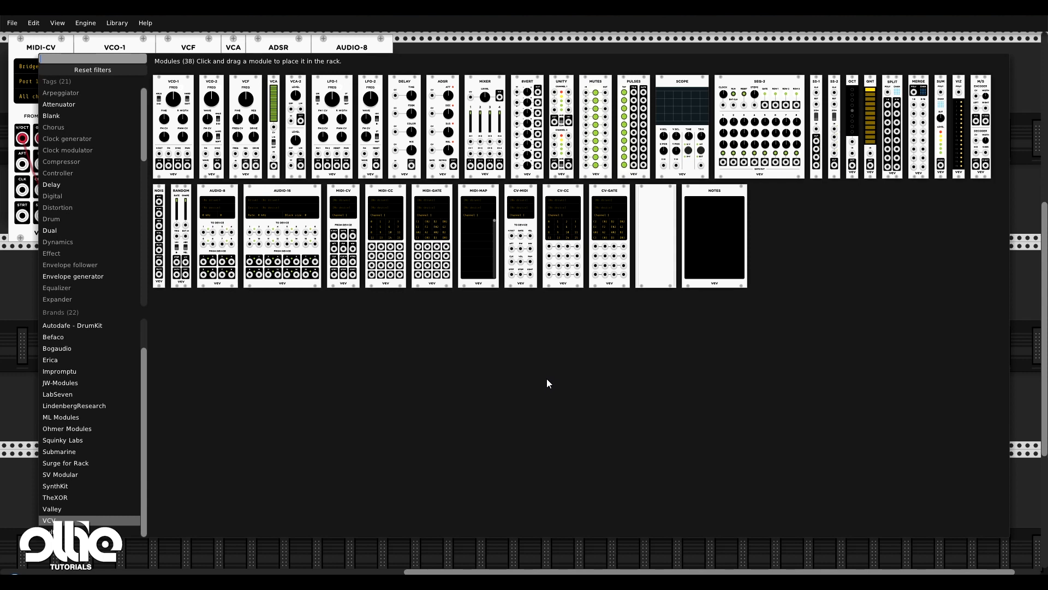
mouse_move(488, 359)
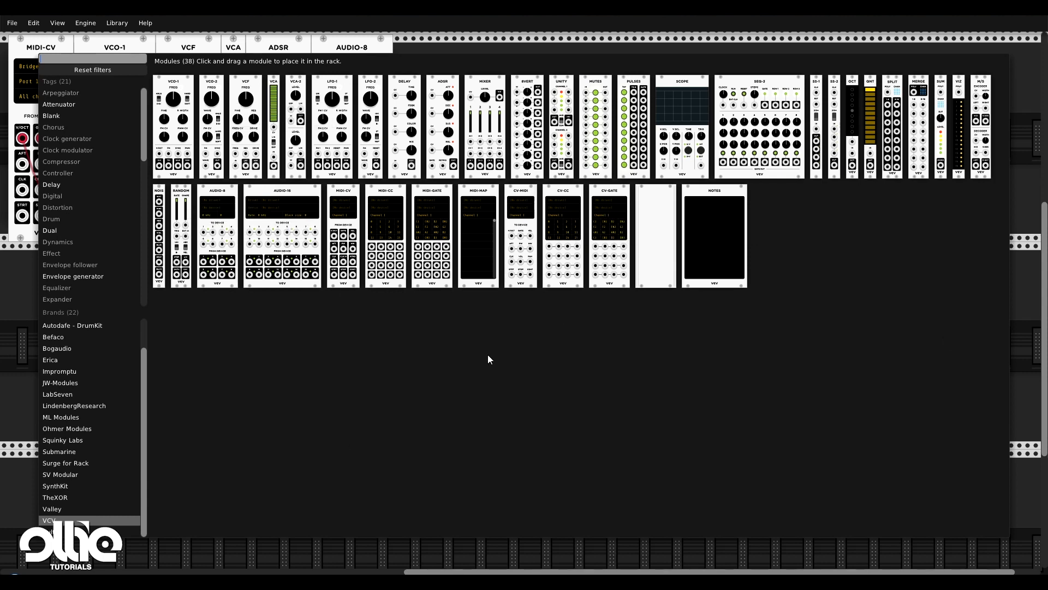
mouse_move(493, 428)
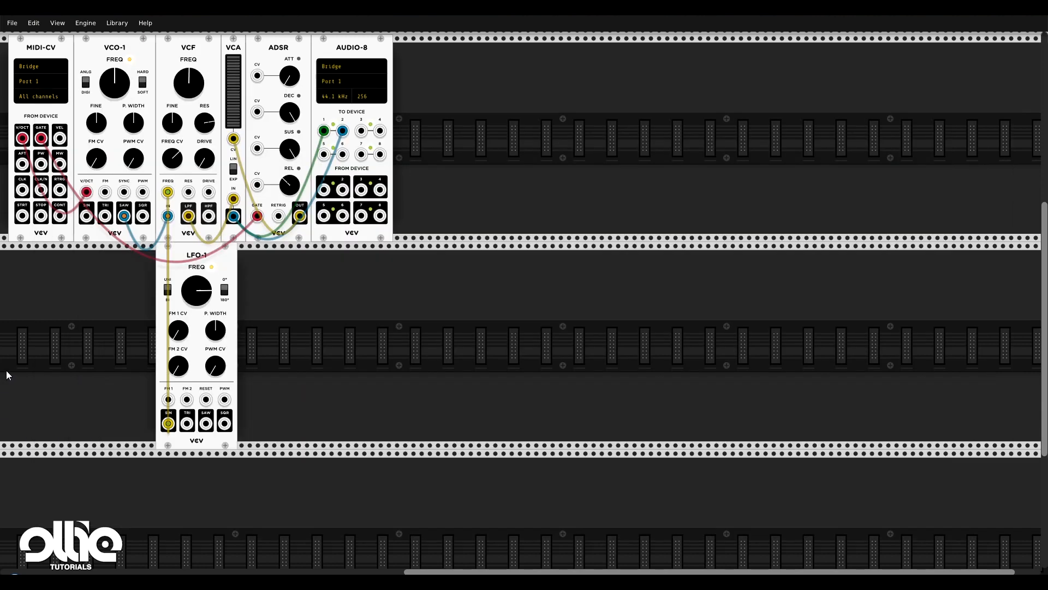
mouse_move(278, 329)
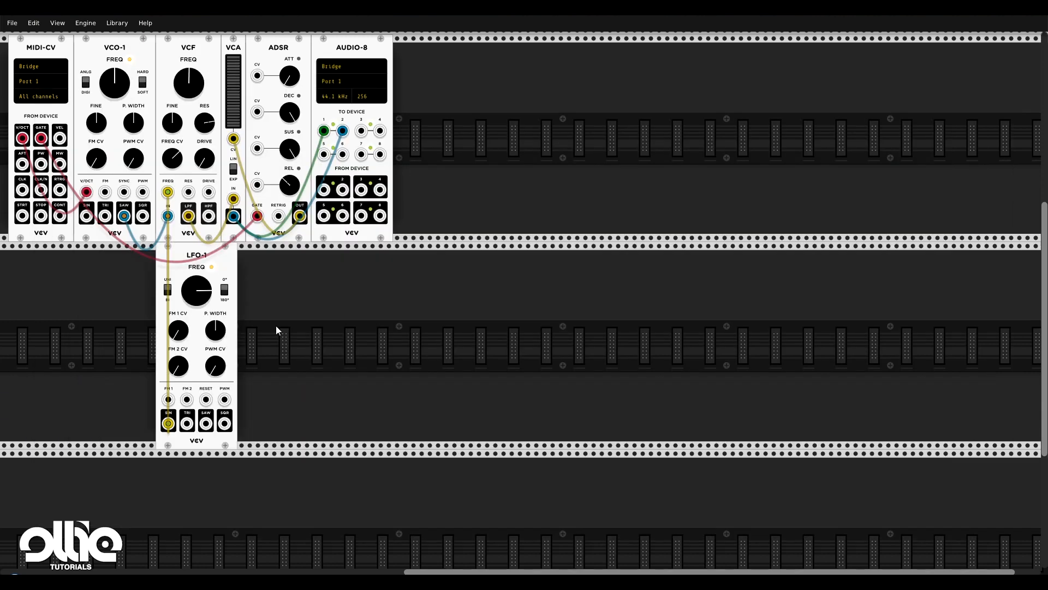